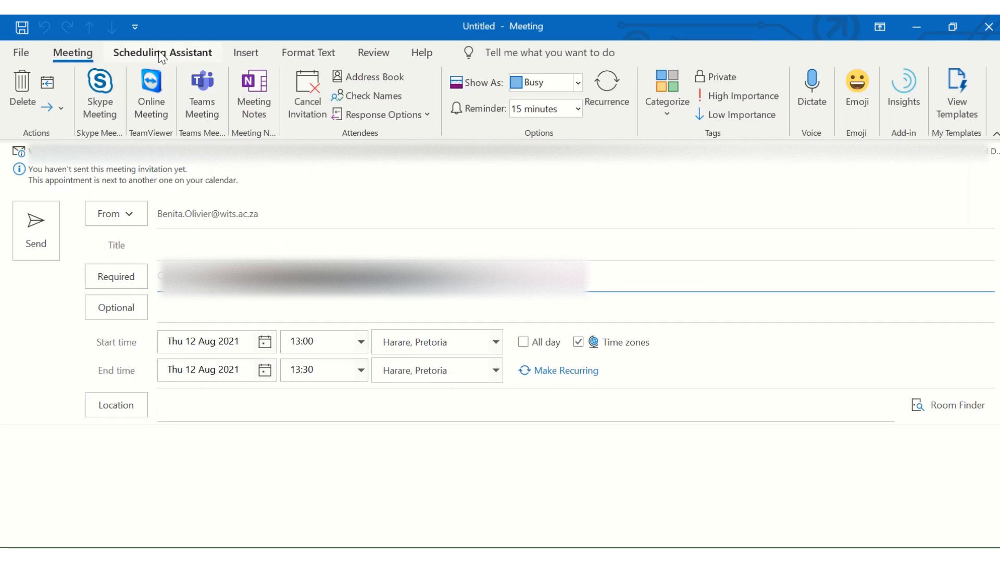
- Review attendee free/busy in Scheduling Assistant and adjust the Thursday 13:00–13:30 slot
{"action": "left_click", "coordinate": [163, 53]}
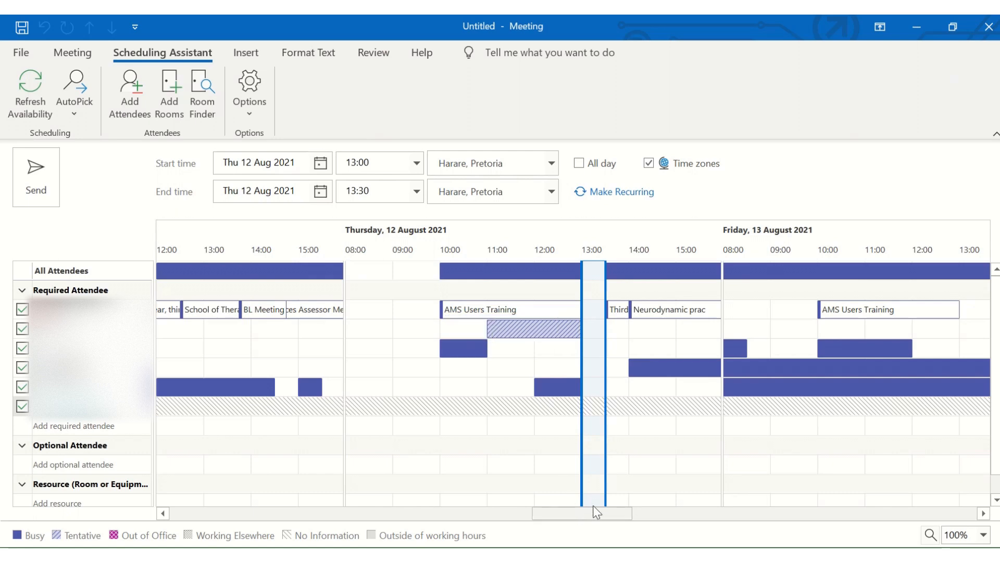
{"action": "mouse_move", "coordinate": [567, 320]}
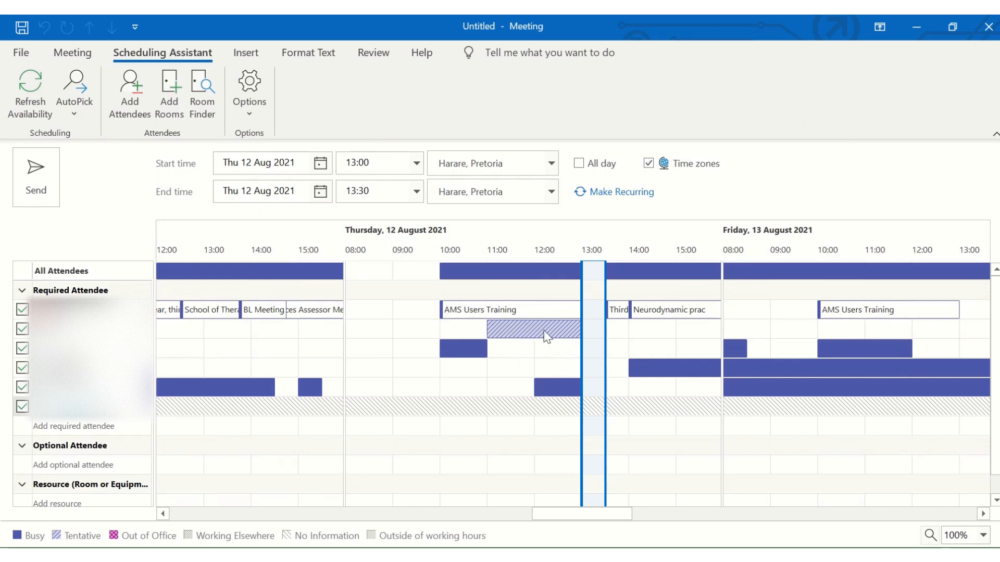
{"action": "mouse_move", "coordinate": [487, 353]}
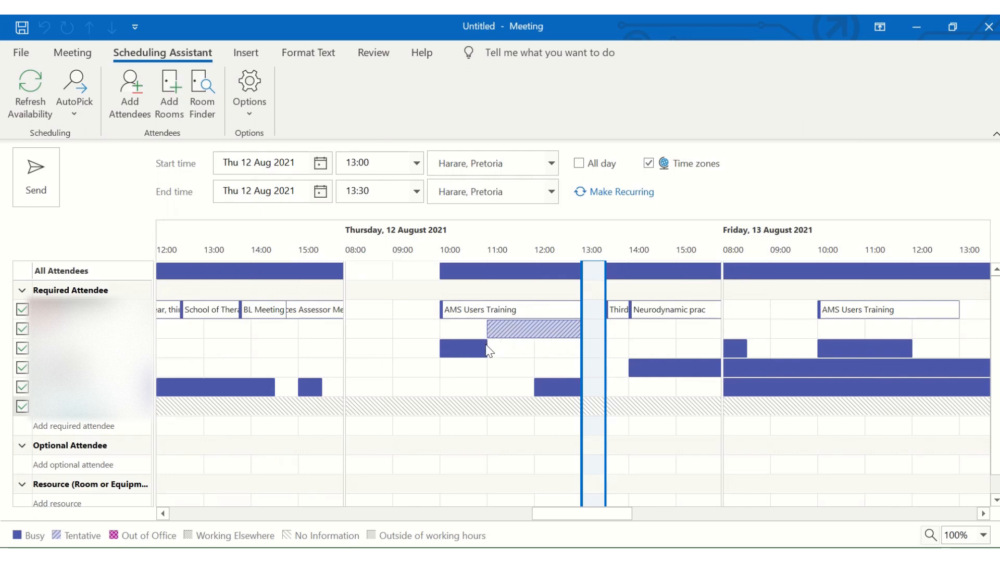
{"action": "mouse_move", "coordinate": [476, 364]}
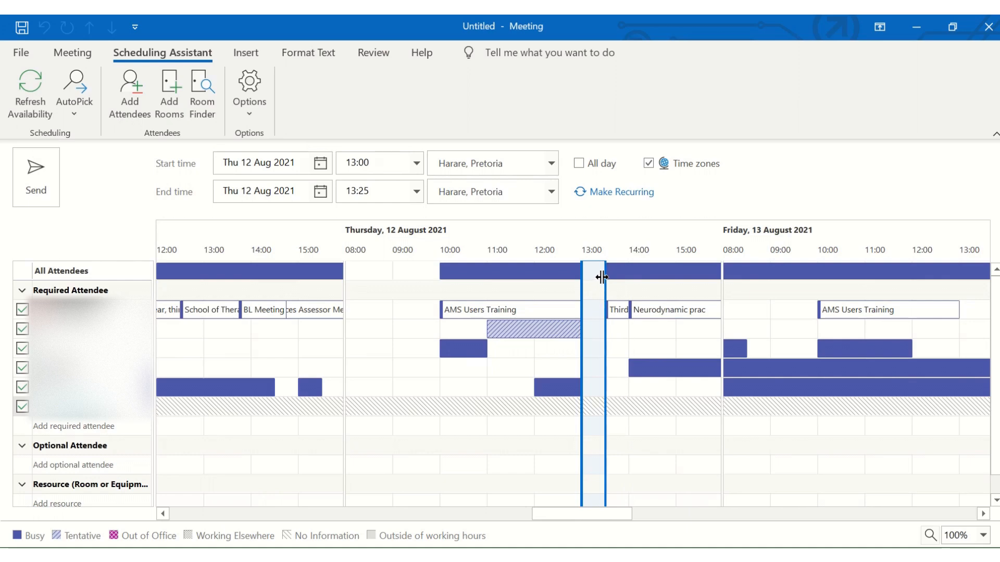
{"action": "left_click_drag", "start_coordinate": [601, 277], "coordinate": [587, 354]}
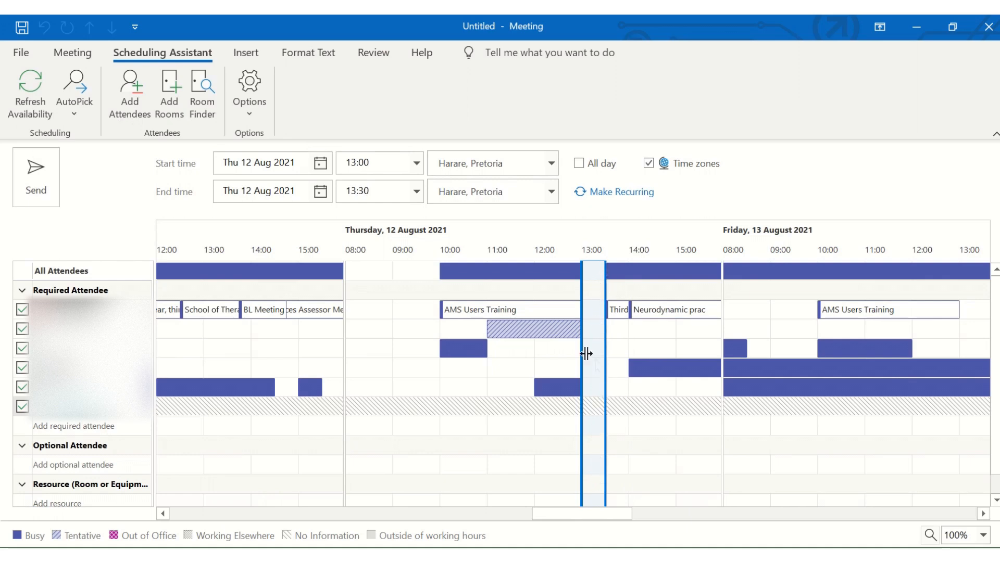
{"action": "mouse_move", "coordinate": [593, 400]}
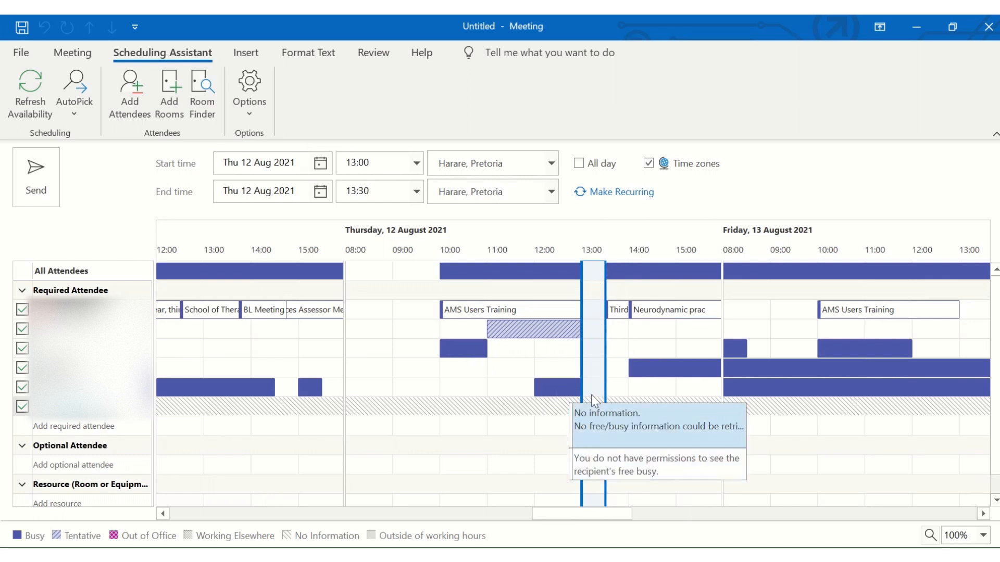
{"action": "mouse_move", "coordinate": [572, 392]}
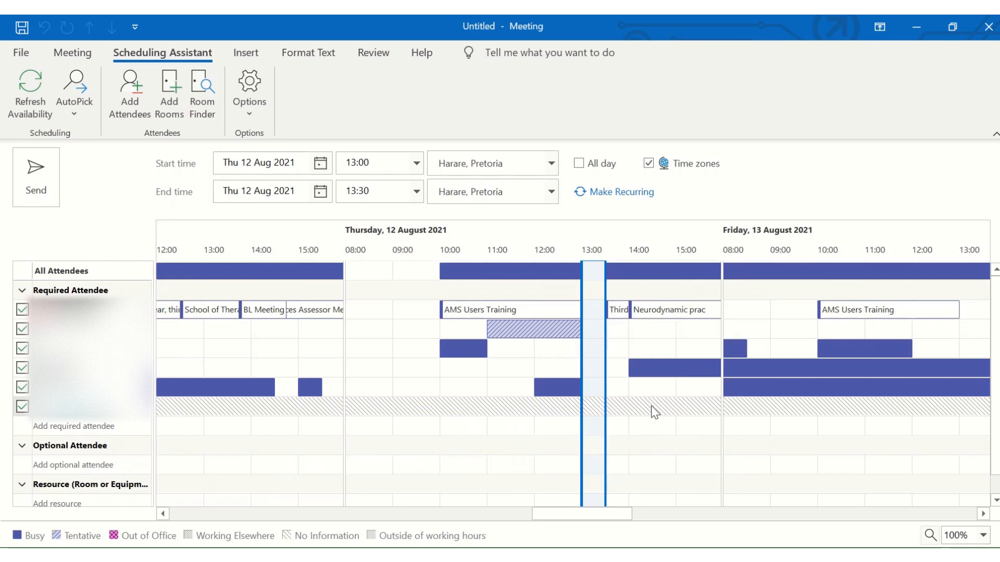
{"action": "mouse_move", "coordinate": [567, 467]}
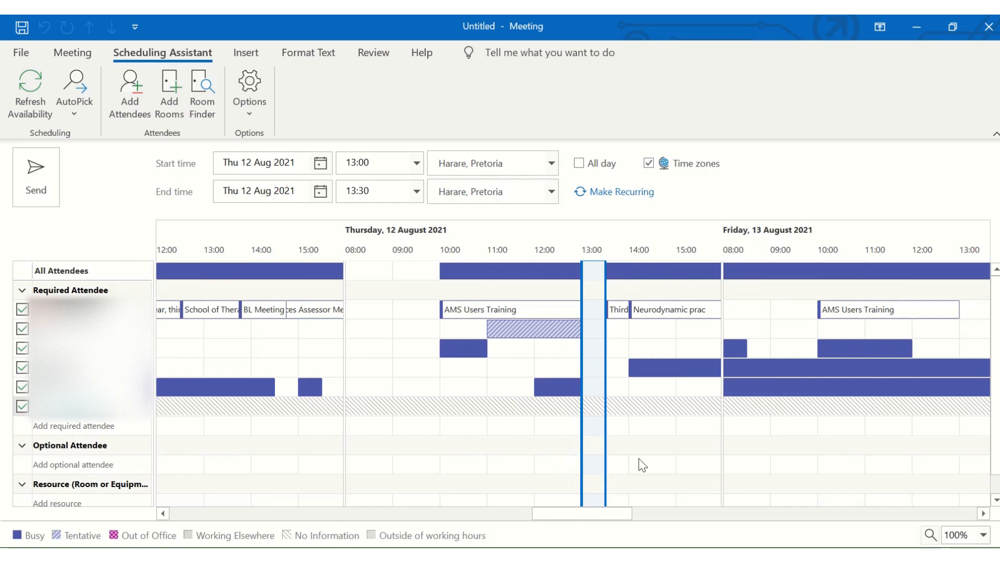
{"action": "mouse_move", "coordinate": [626, 463]}
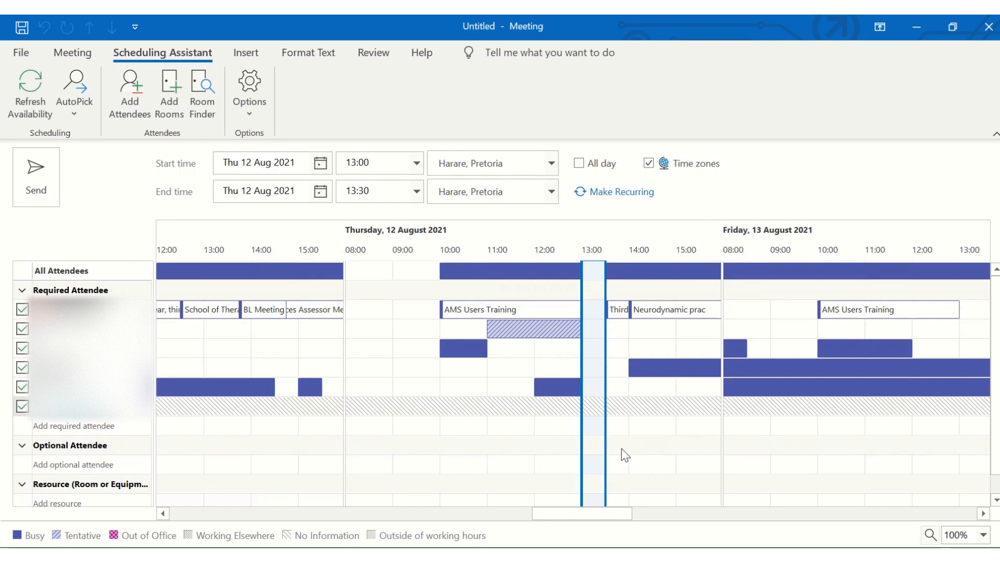
{"action": "mouse_move", "coordinate": [589, 415]}
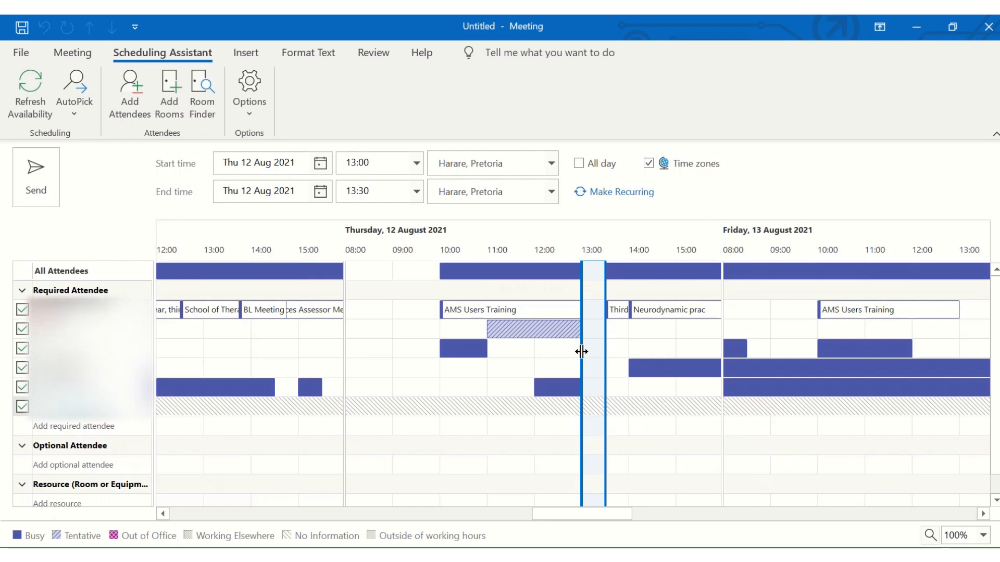
{"action": "mouse_move", "coordinate": [462, 317]}
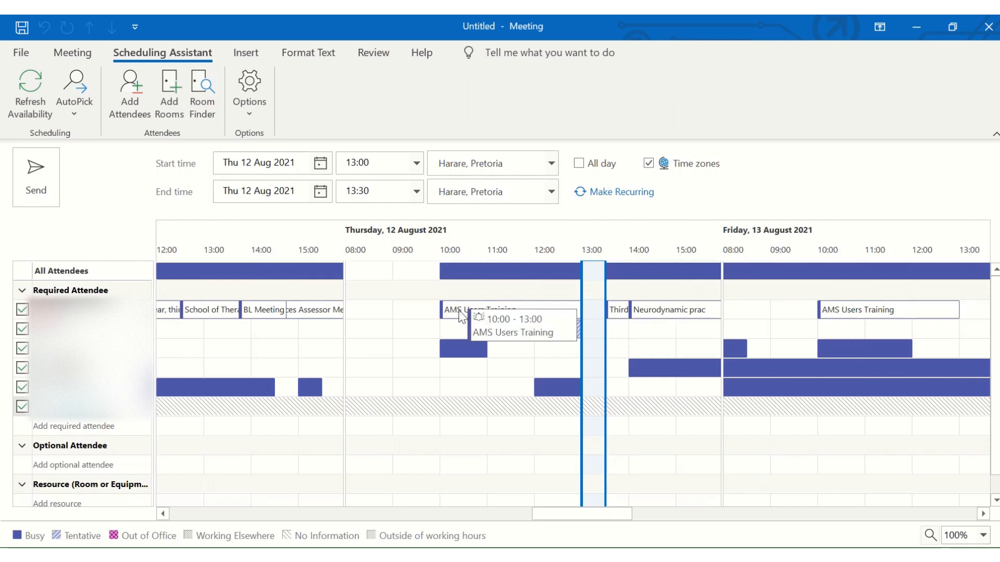
{"action": "mouse_move", "coordinate": [839, 318]}
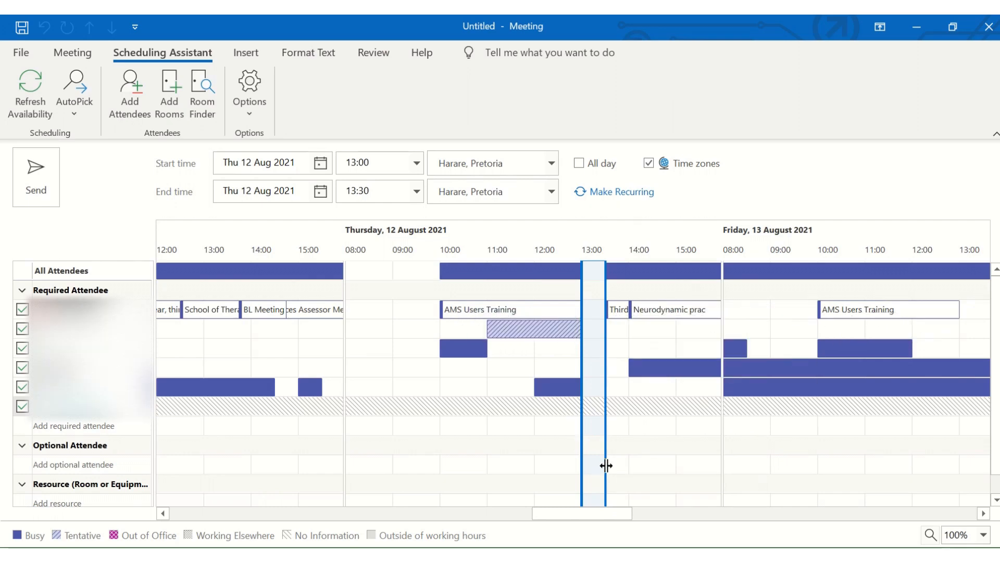
{"action": "mouse_move", "coordinate": [603, 458]}
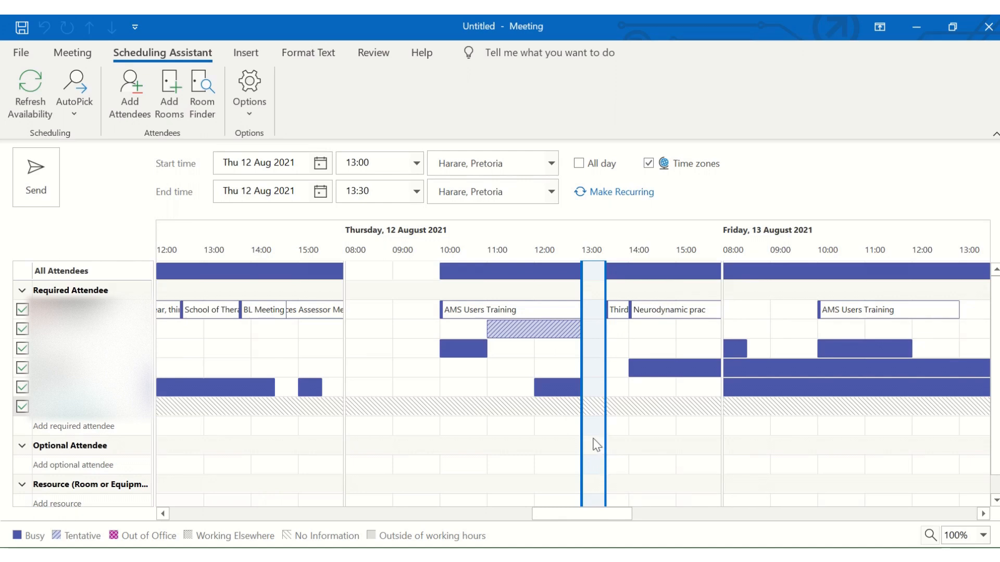
{"action": "mouse_move", "coordinate": [603, 313]}
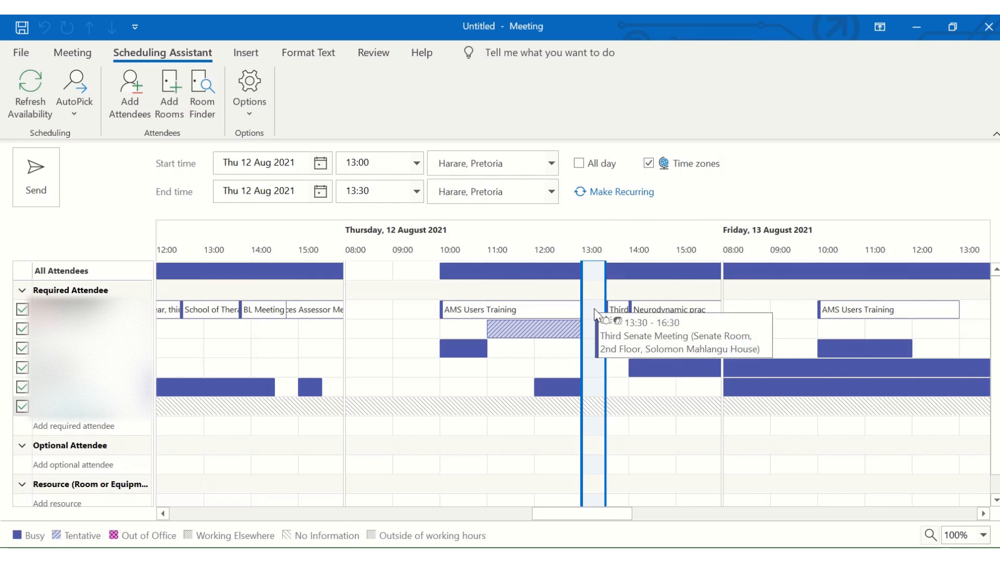
{"action": "mouse_move", "coordinate": [705, 460]}
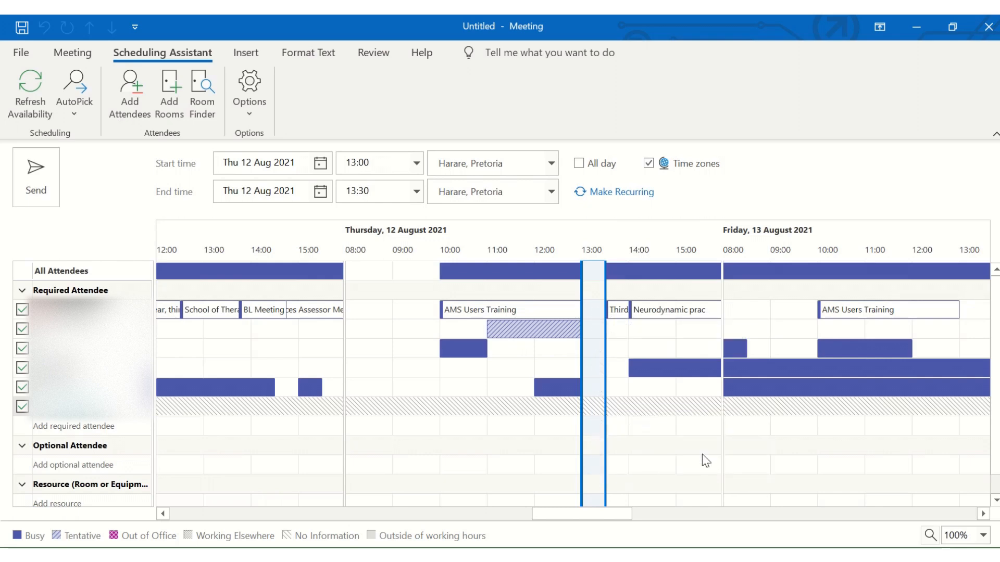
{"action": "mouse_move", "coordinate": [600, 390]}
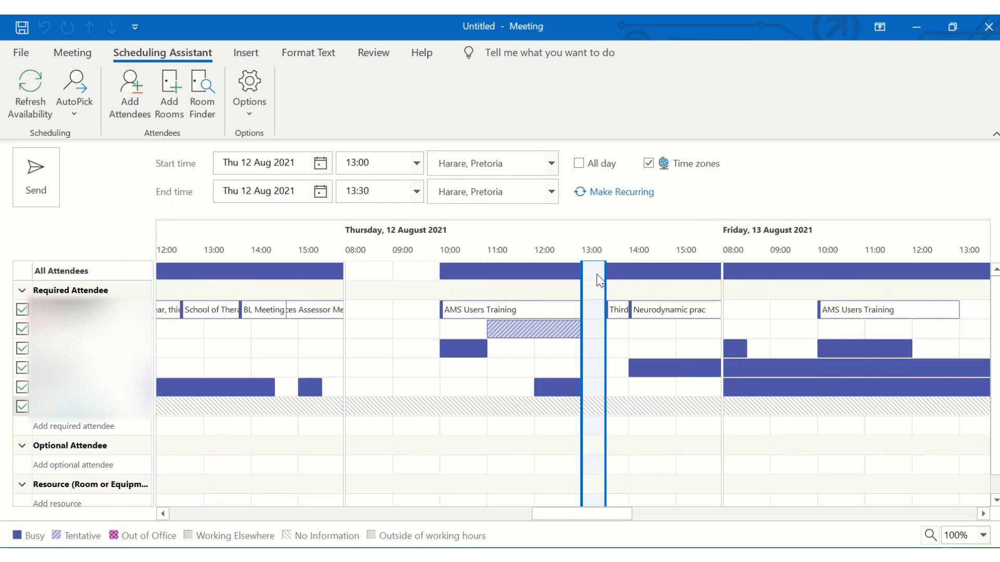
{"action": "mouse_move", "coordinate": [613, 313]}
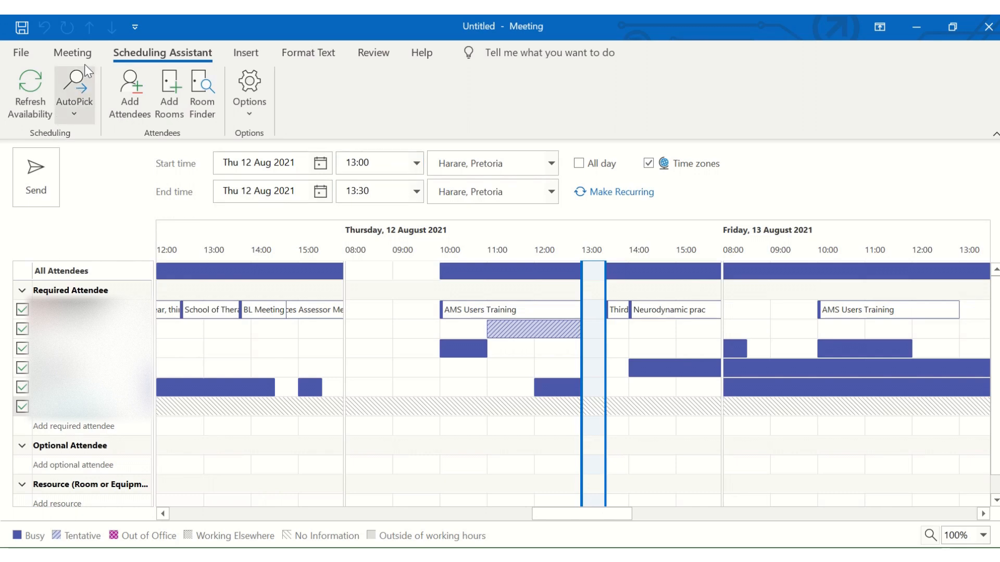
- Go to File to reach the Outlook Options dialog
{"action": "left_click", "coordinate": [73, 54]}
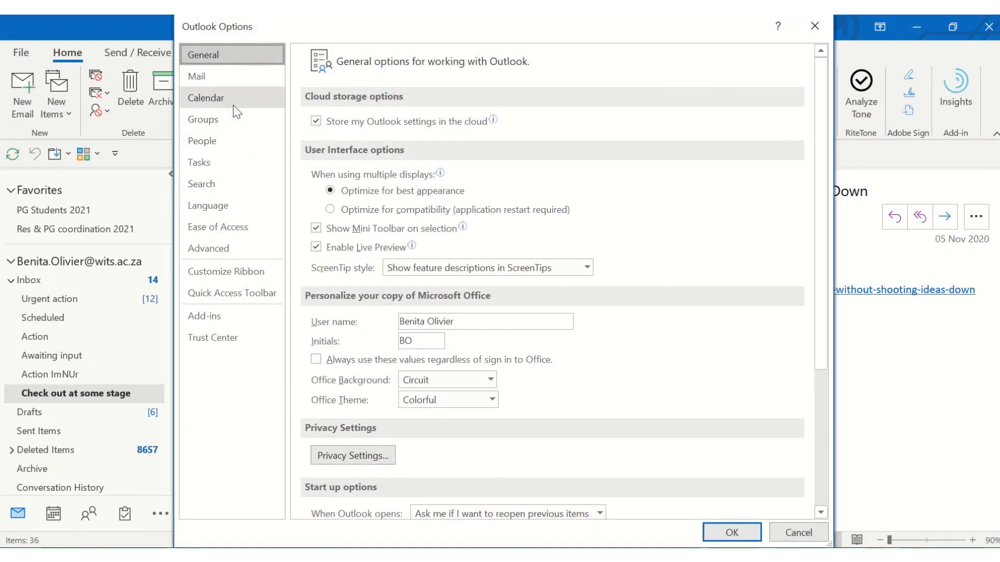
- Show Calendar settings and the Free/Busy permissions tab of Calendar Properties
{"action": "left_click", "coordinate": [205, 98]}
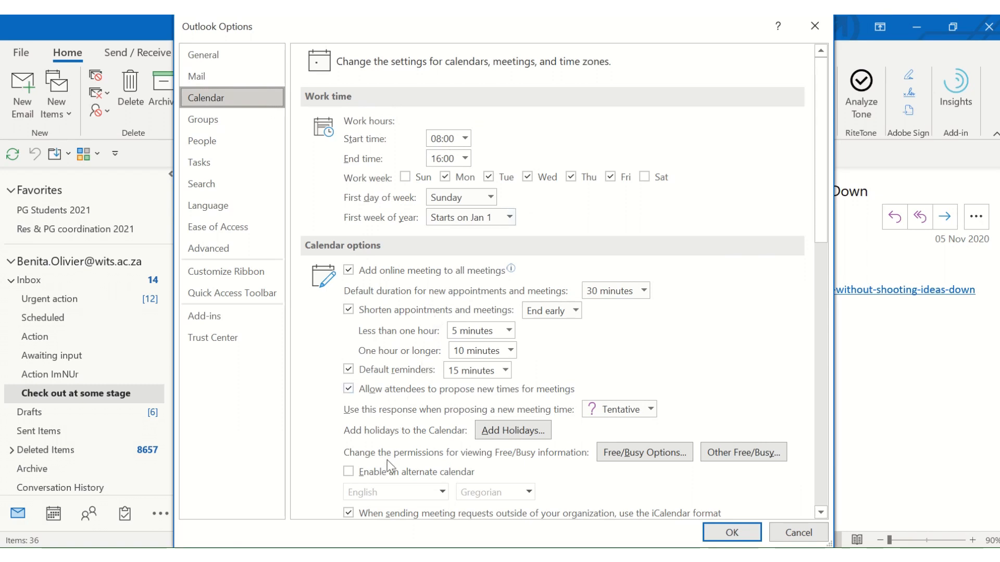
{"action": "mouse_move", "coordinate": [543, 468]}
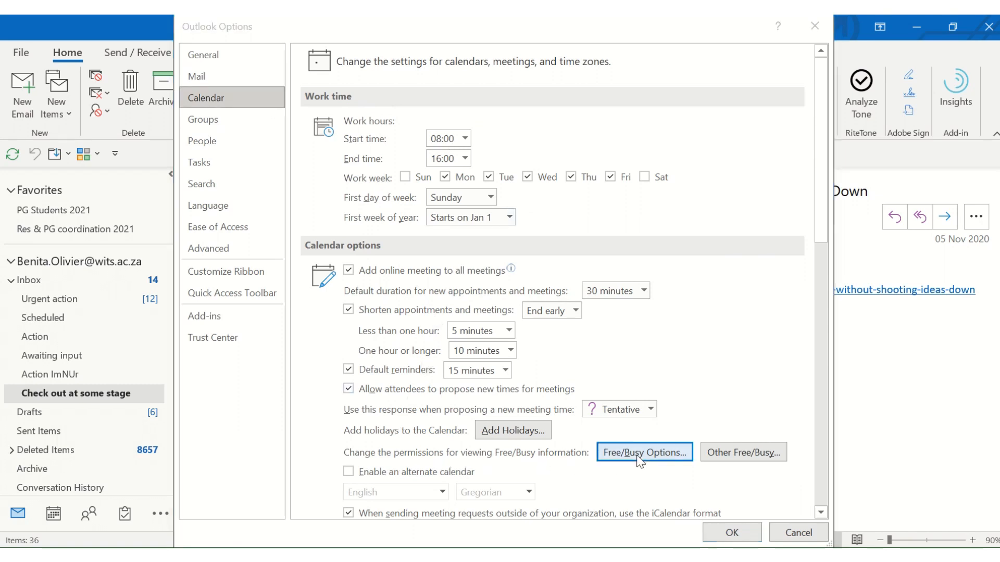
{"action": "left_click", "coordinate": [643, 452]}
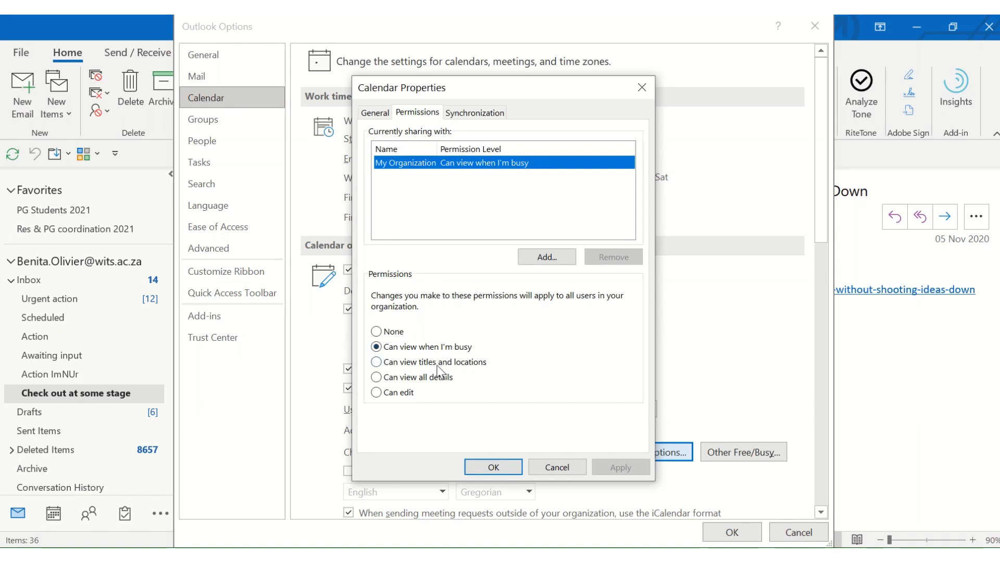
{"action": "mouse_move", "coordinate": [436, 363]}
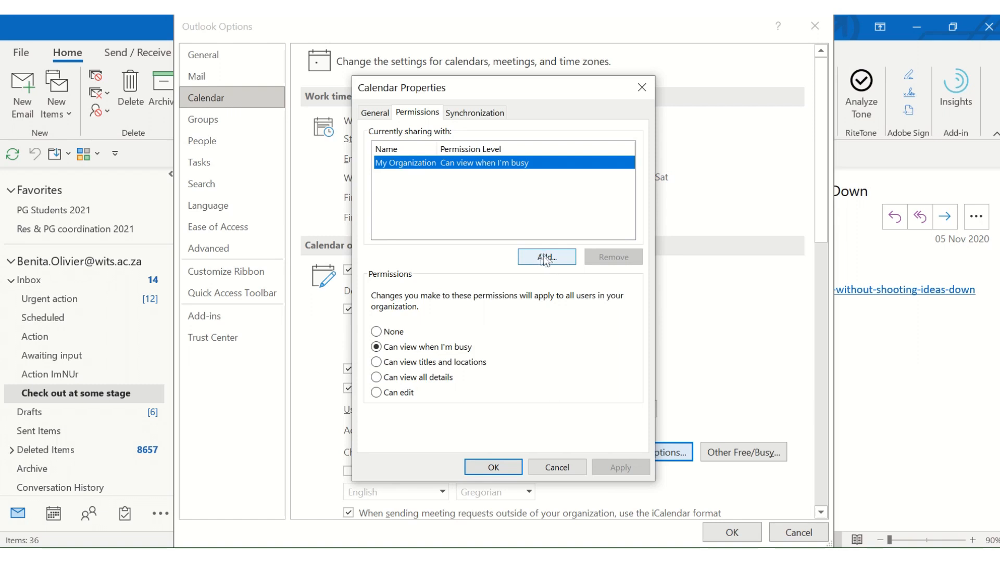
{"action": "mouse_move", "coordinate": [502, 325]}
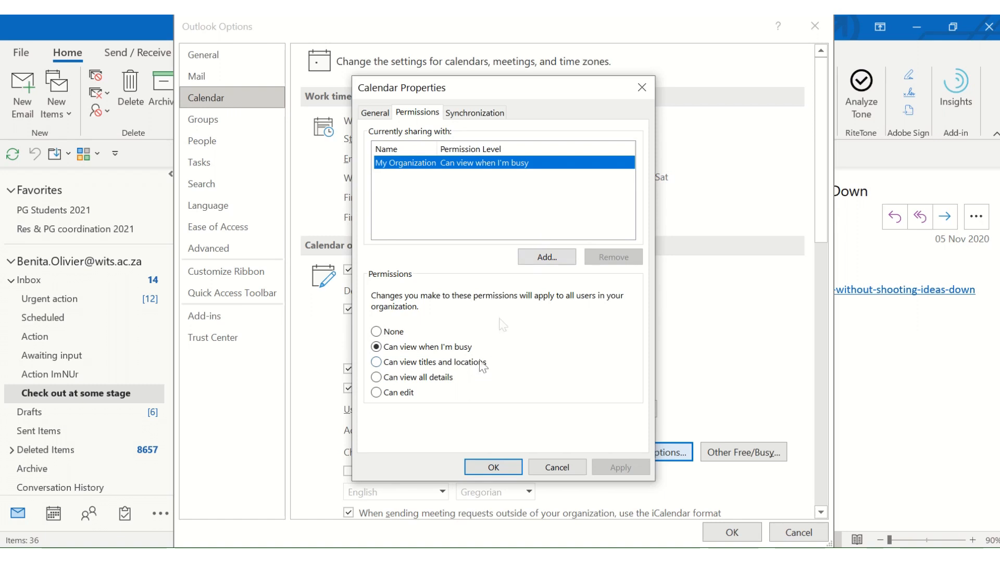
{"action": "mouse_move", "coordinate": [535, 323]}
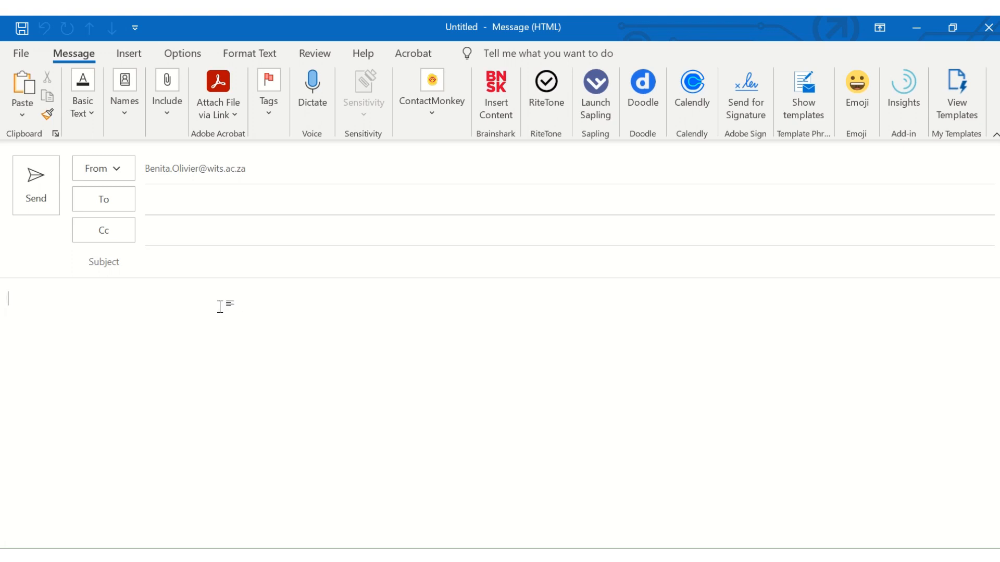
{"action": "mouse_move", "coordinate": [365, 394]}
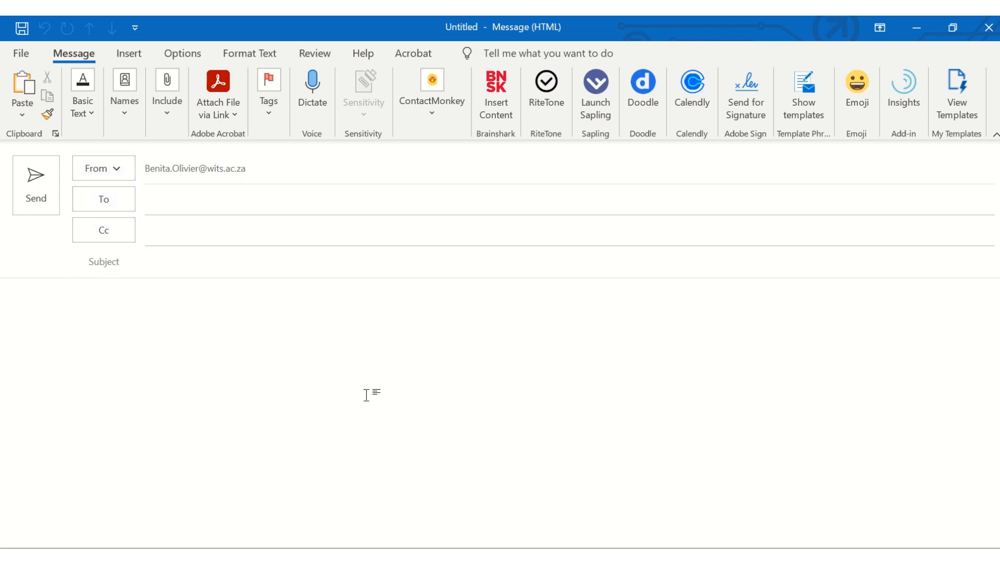
- Start inserting a calendar into the email with the custom date Thursday 12 August 2021
{"action": "left_click", "coordinate": [129, 54]}
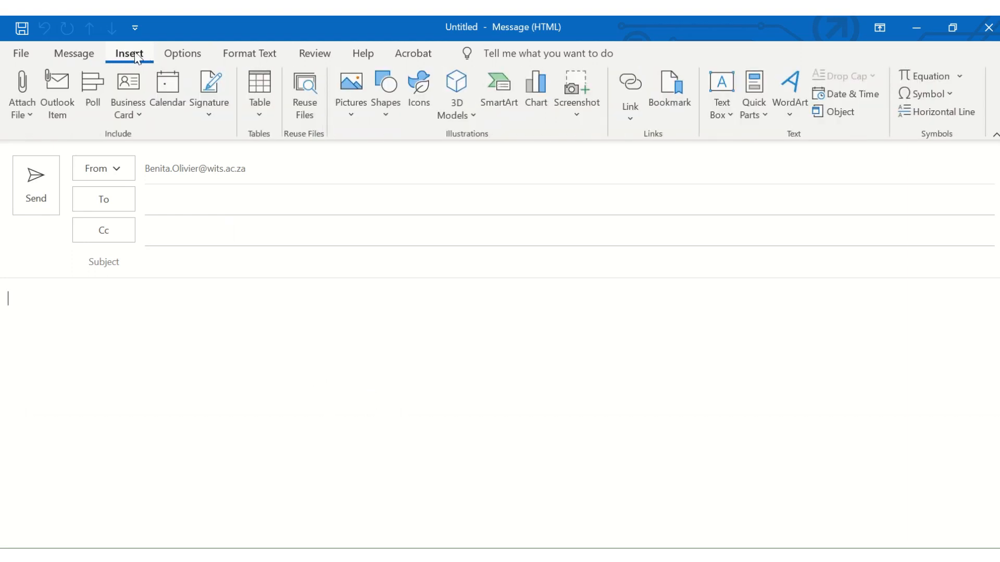
{"action": "mouse_move", "coordinate": [168, 95]}
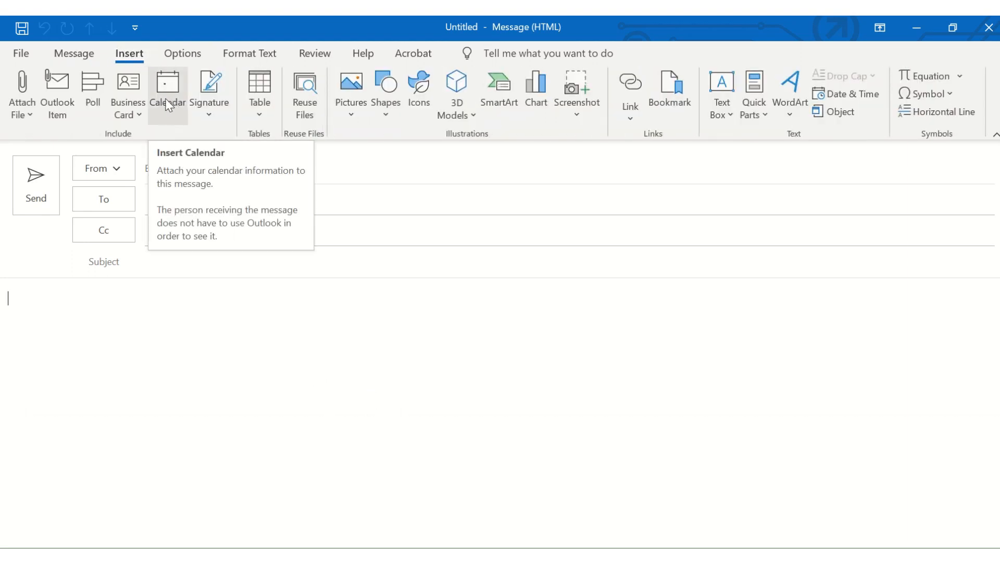
{"action": "left_click", "coordinate": [167, 93]}
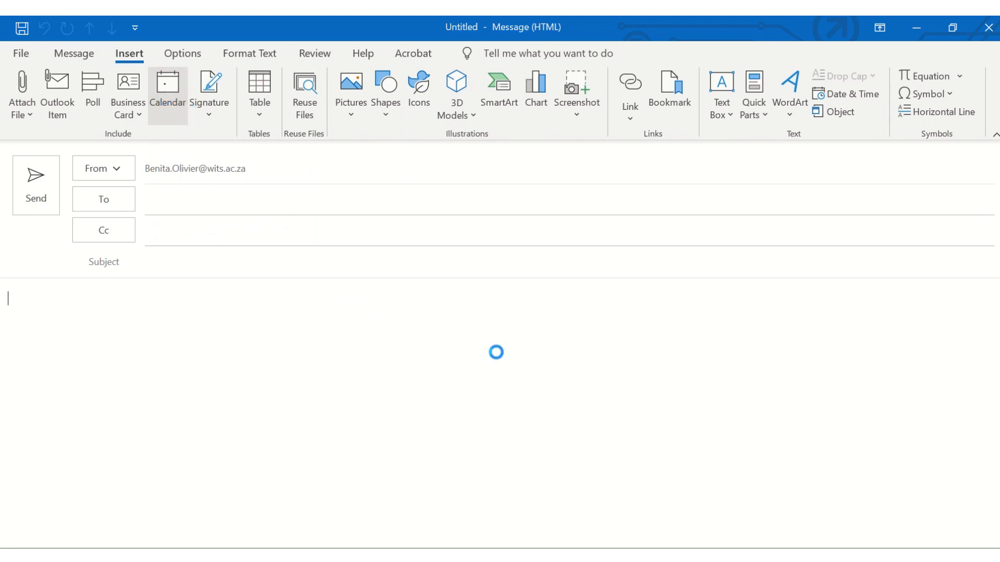
{"action": "left_click", "coordinate": [166, 90]}
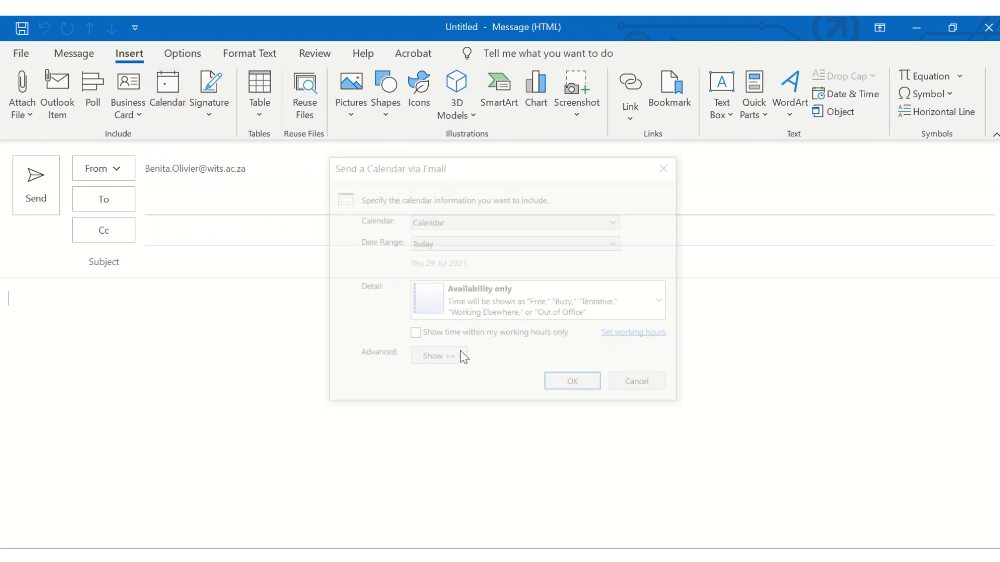
{"action": "left_click", "coordinate": [513, 242]}
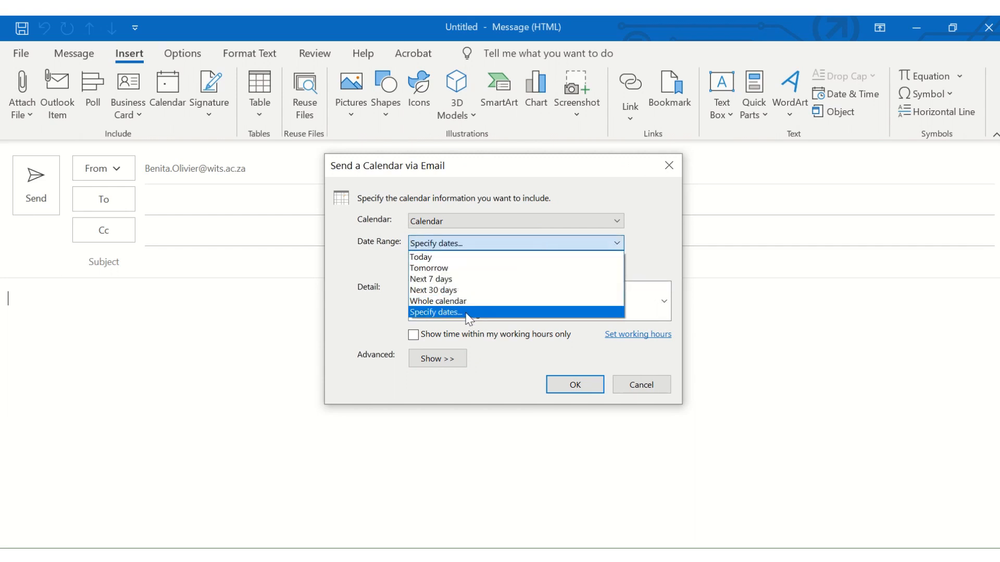
{"action": "left_click", "coordinate": [435, 313]}
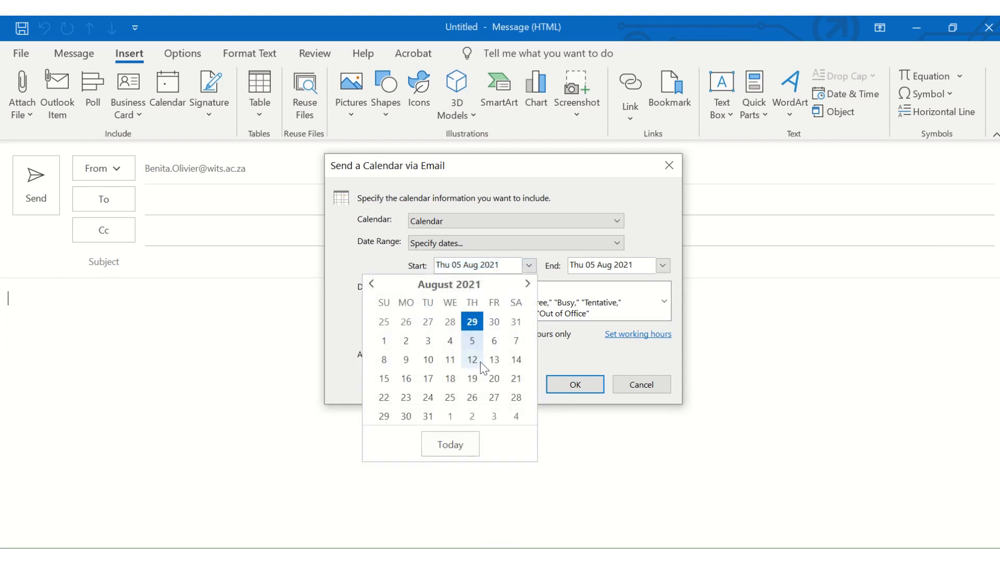
{"action": "left_click", "coordinate": [471, 359]}
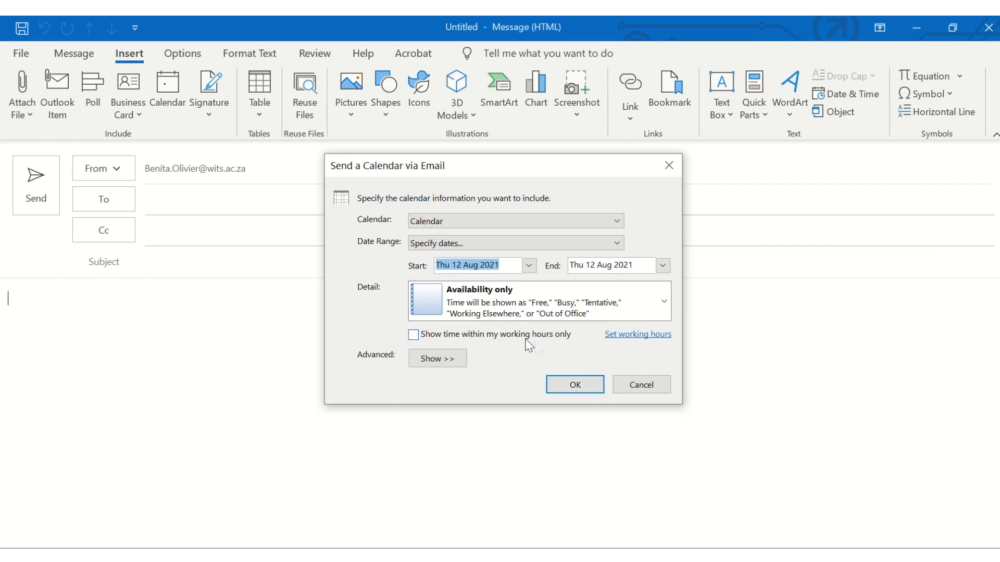
- Limit it to working hours only and insert the calendar into the message
{"action": "left_click", "coordinate": [414, 334]}
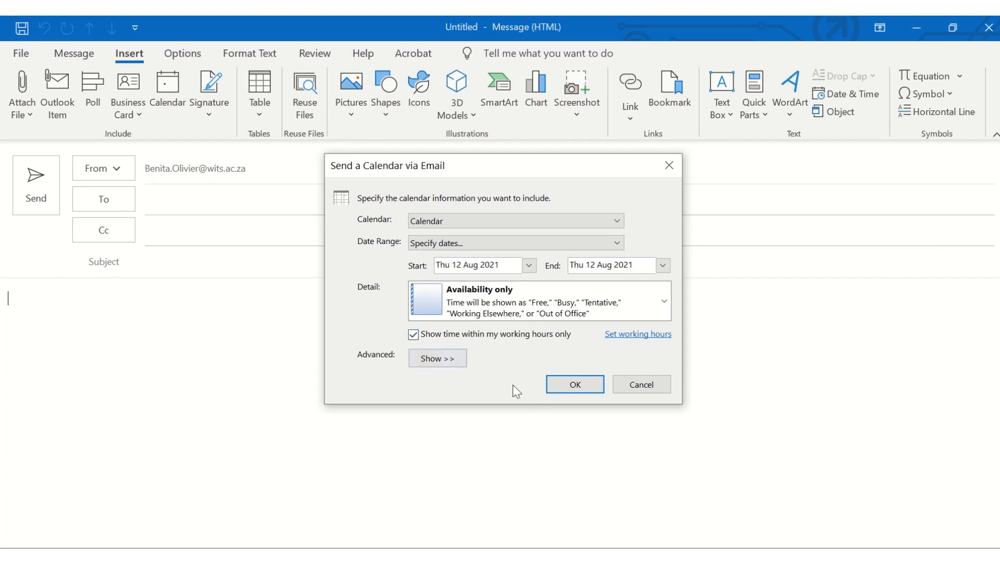
{"action": "left_click", "coordinate": [436, 357]}
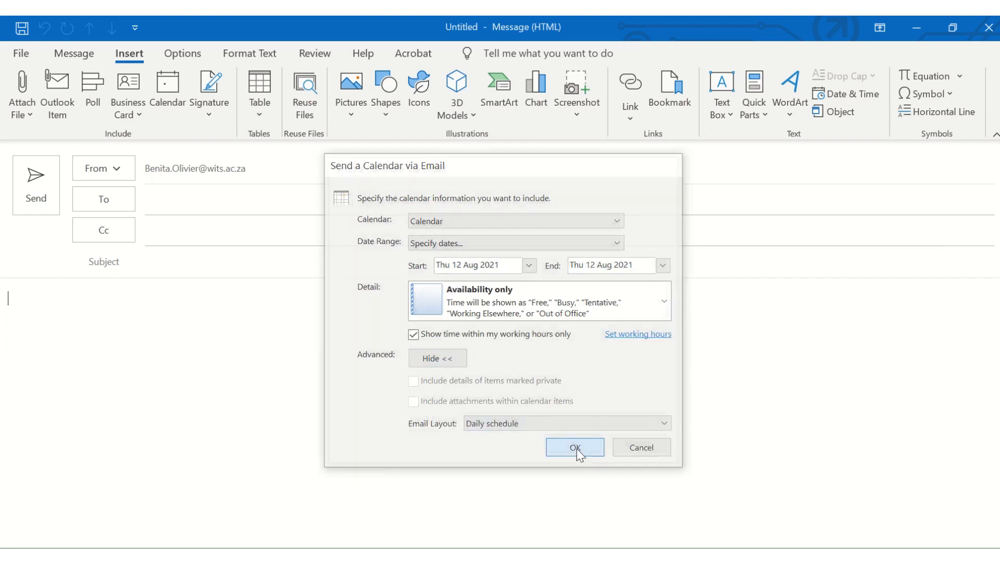
{"action": "left_click", "coordinate": [573, 447]}
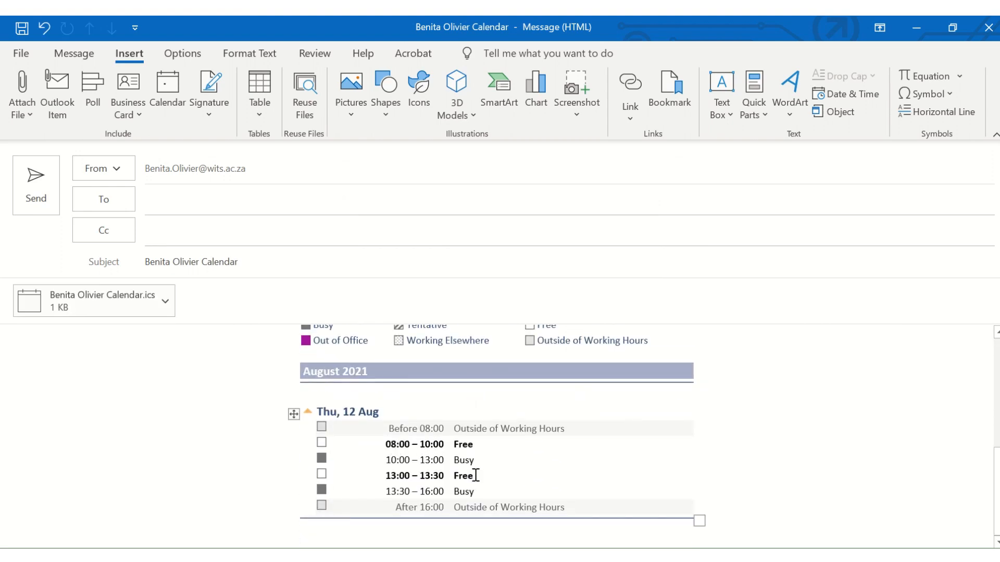
- Scroll the inserted calendar email before returning to the mail folder
{"action": "scroll", "scroll_direction": "down", "scroll_amount": 3}
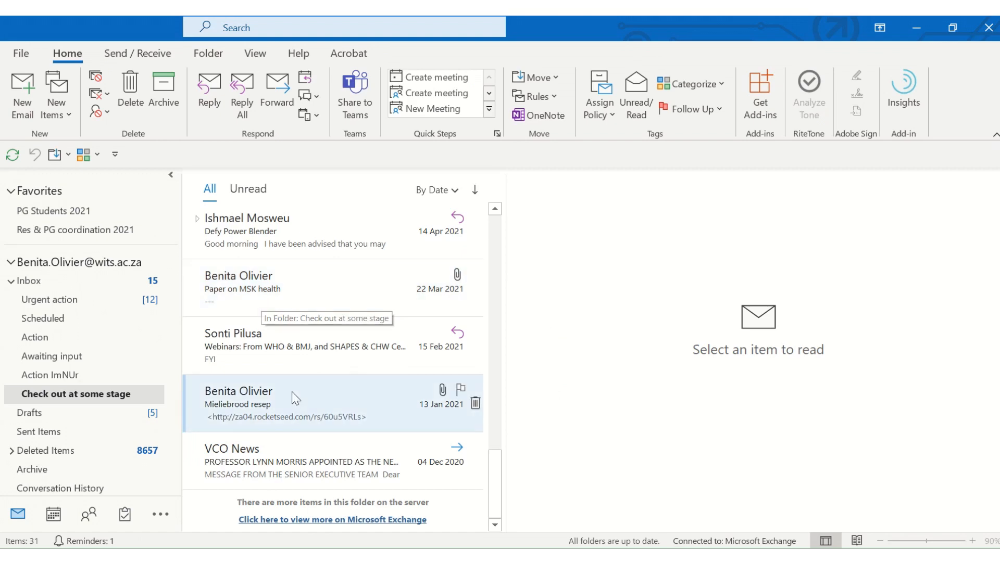
- Turn the VCO News message into a new appointment with its text
{"action": "left_click", "coordinate": [294, 459]}
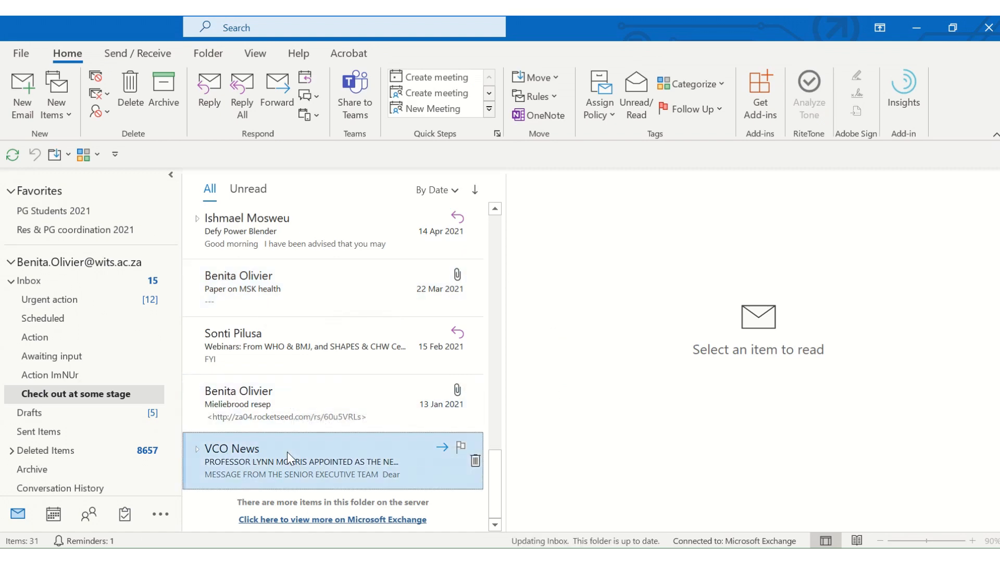
{"action": "left_click", "coordinate": [287, 462]}
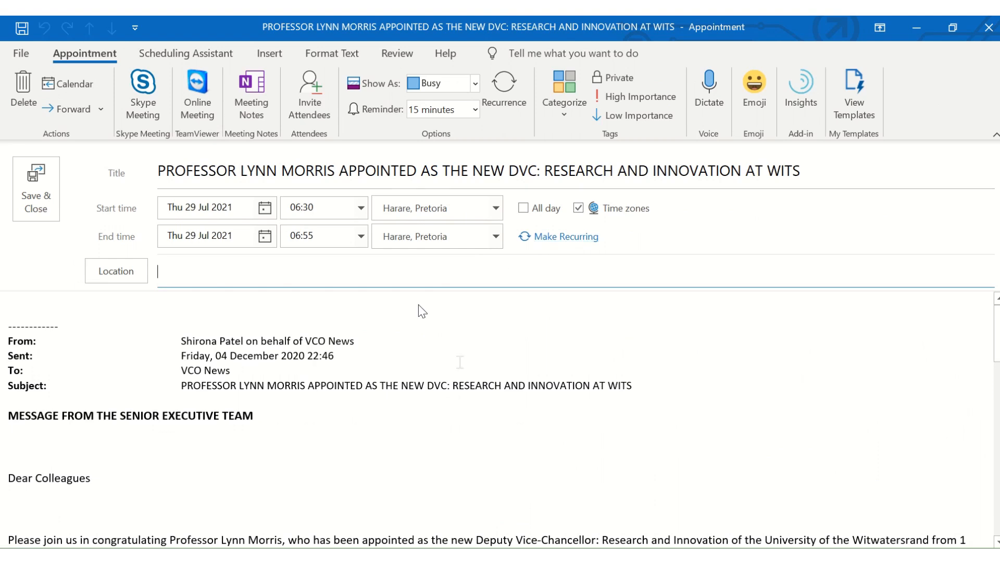
{"action": "mouse_move", "coordinate": [469, 361]}
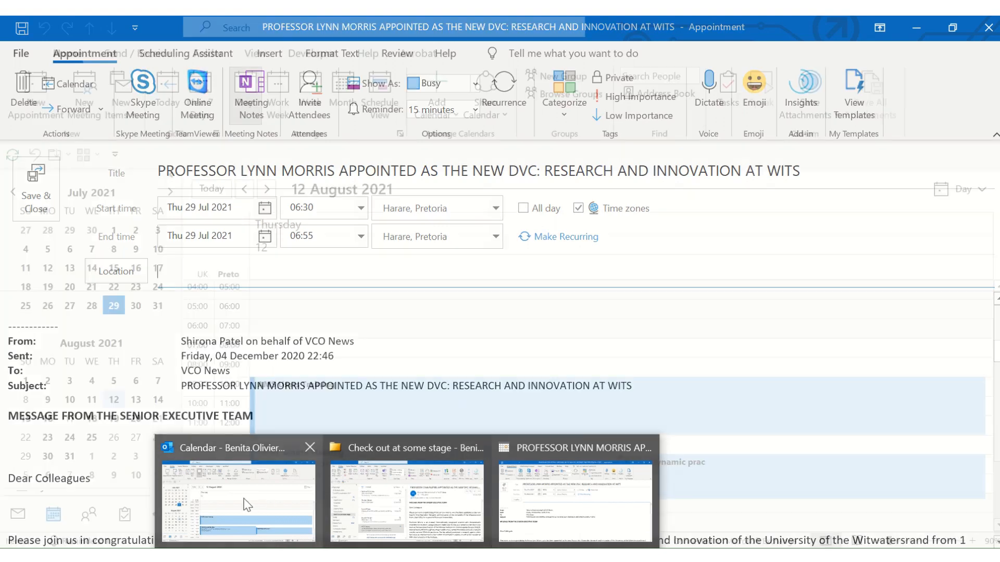
- Check the AMS Users Training event in the calendar, then return to Mail
{"action": "left_click", "coordinate": [237, 501]}
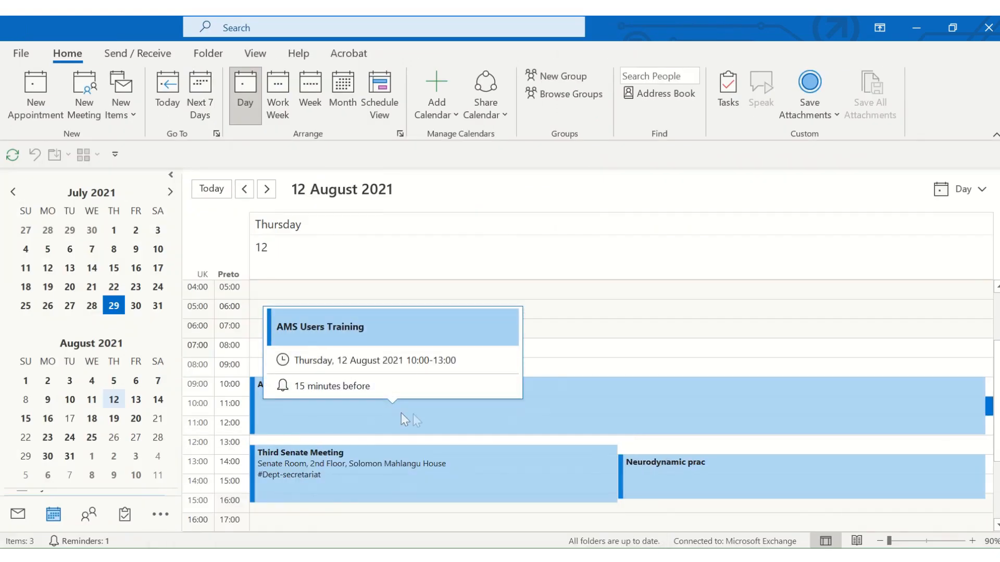
{"action": "left_click", "coordinate": [382, 409]}
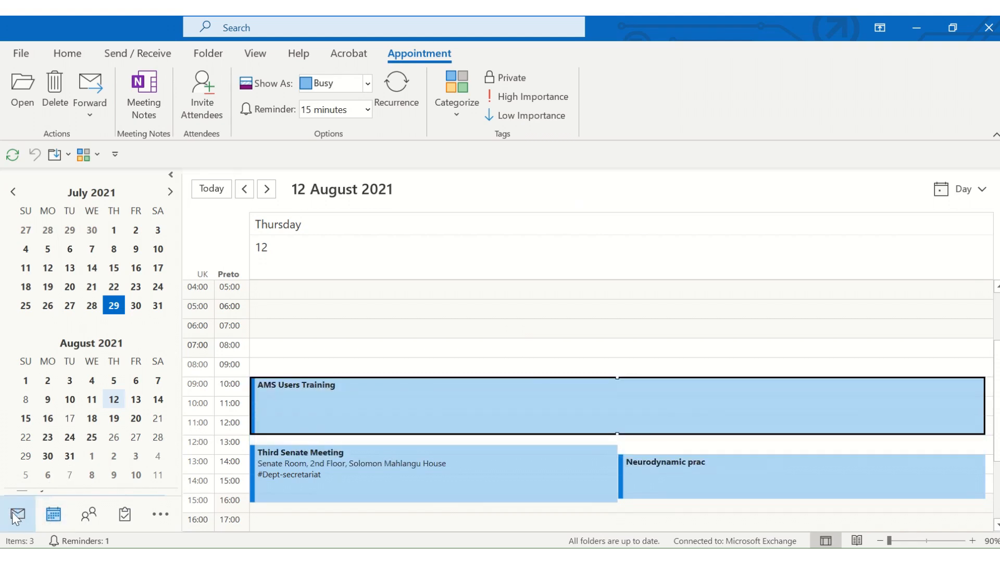
{"action": "left_click", "coordinate": [89, 90]}
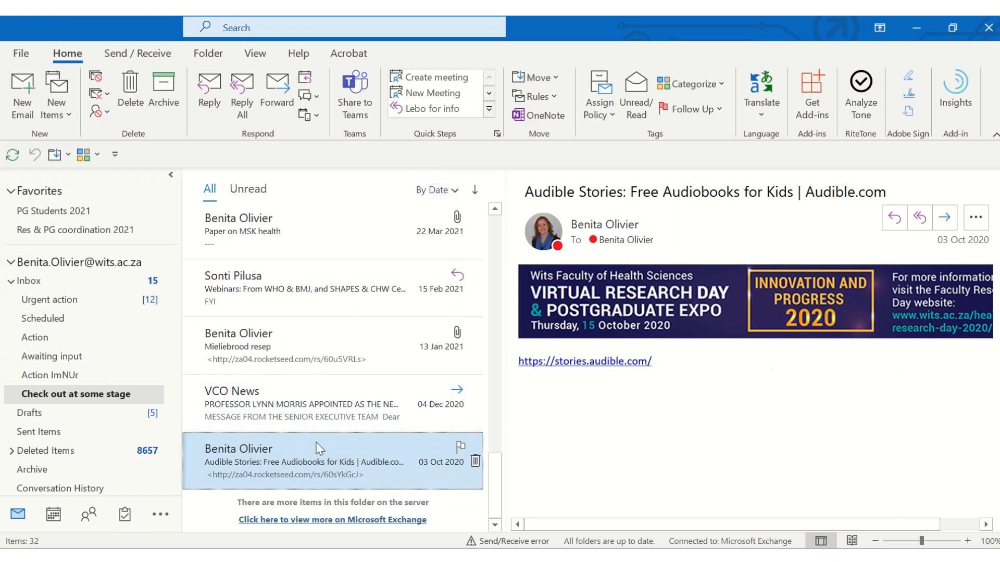
{"action": "mouse_move", "coordinate": [312, 463]}
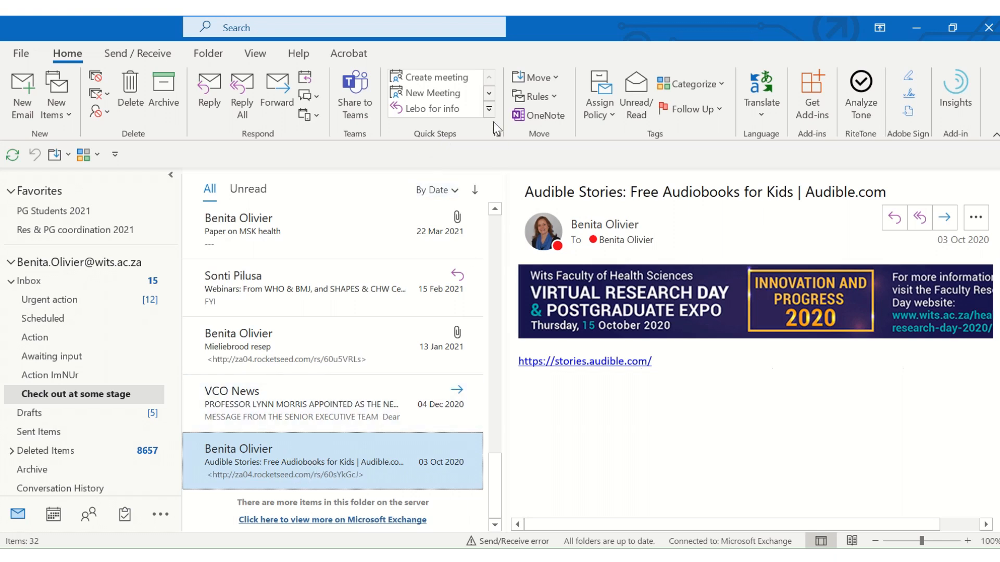
{"action": "left_click", "coordinate": [490, 126]}
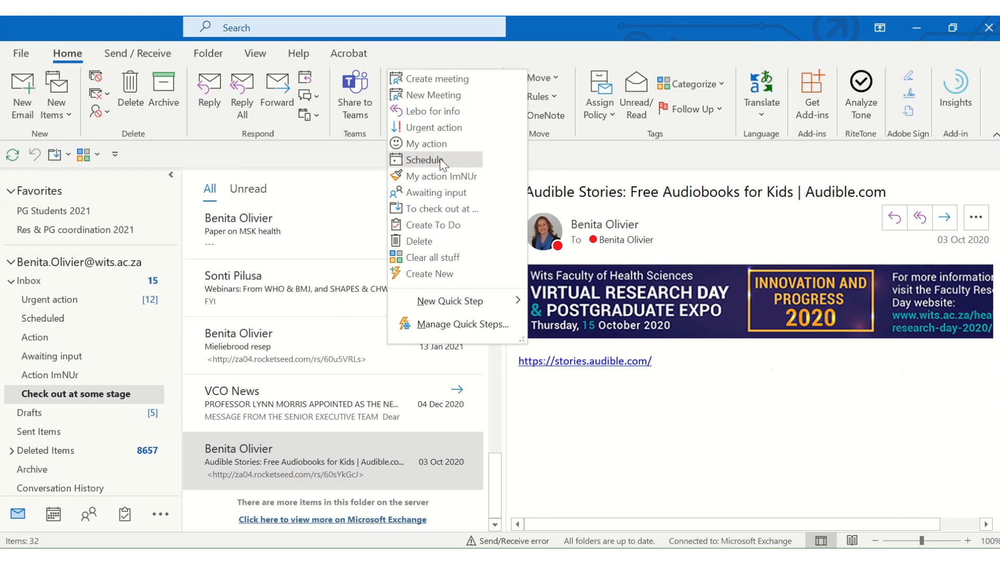
{"action": "mouse_move", "coordinate": [428, 161]}
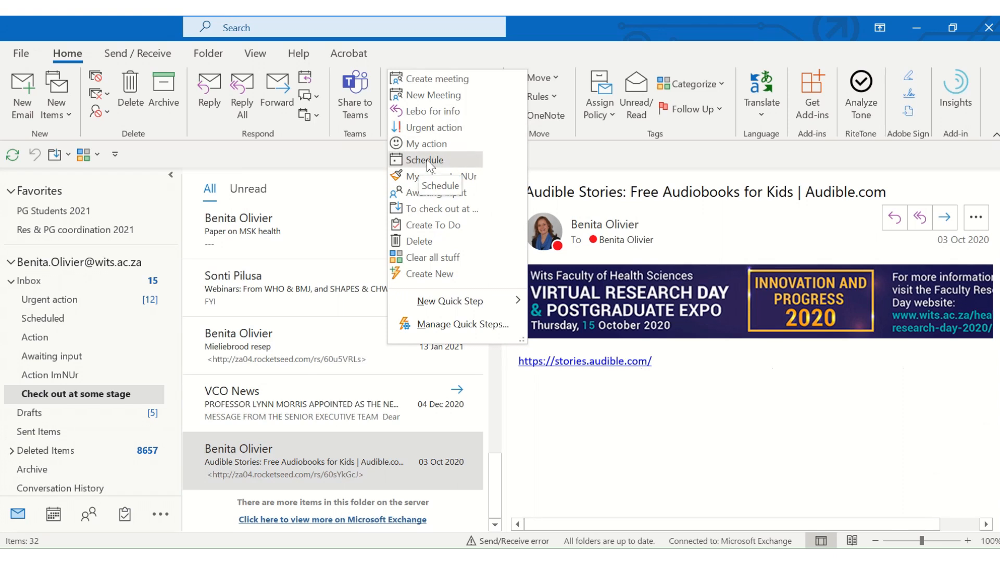
{"action": "mouse_move", "coordinate": [430, 165]}
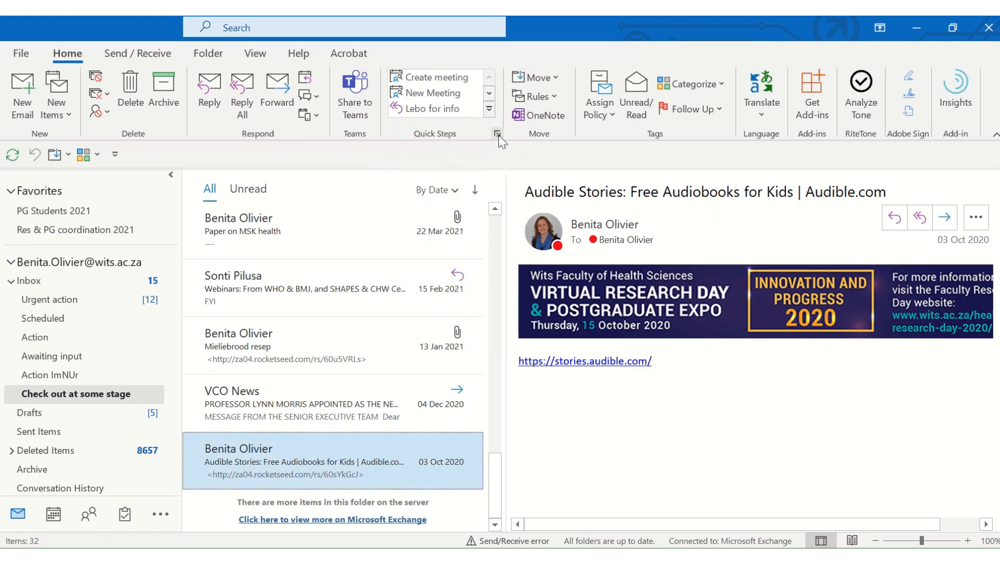
- Start a new custom Quick Step and name it 'Create meeting'
{"action": "left_click", "coordinate": [496, 135]}
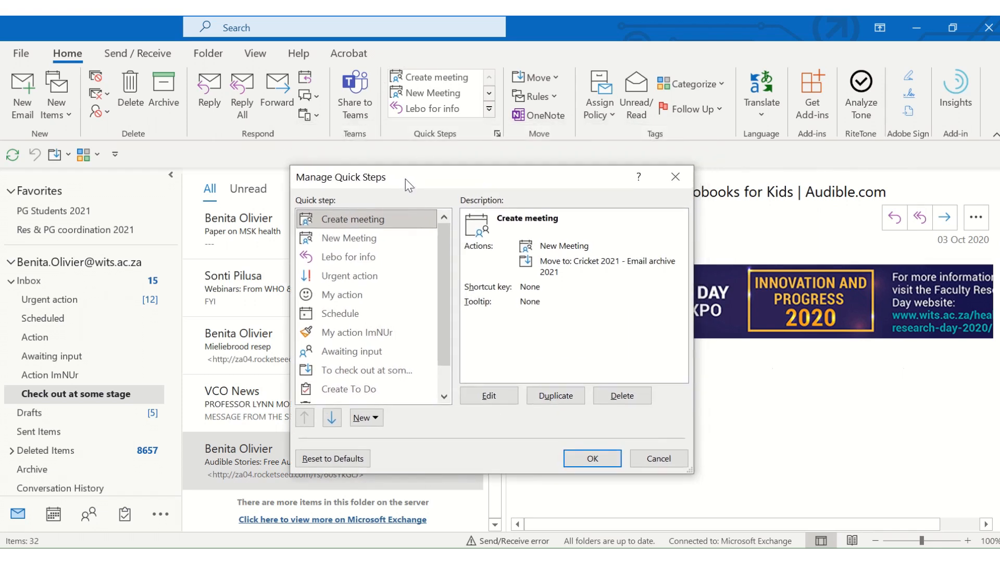
{"action": "mouse_move", "coordinate": [497, 177]}
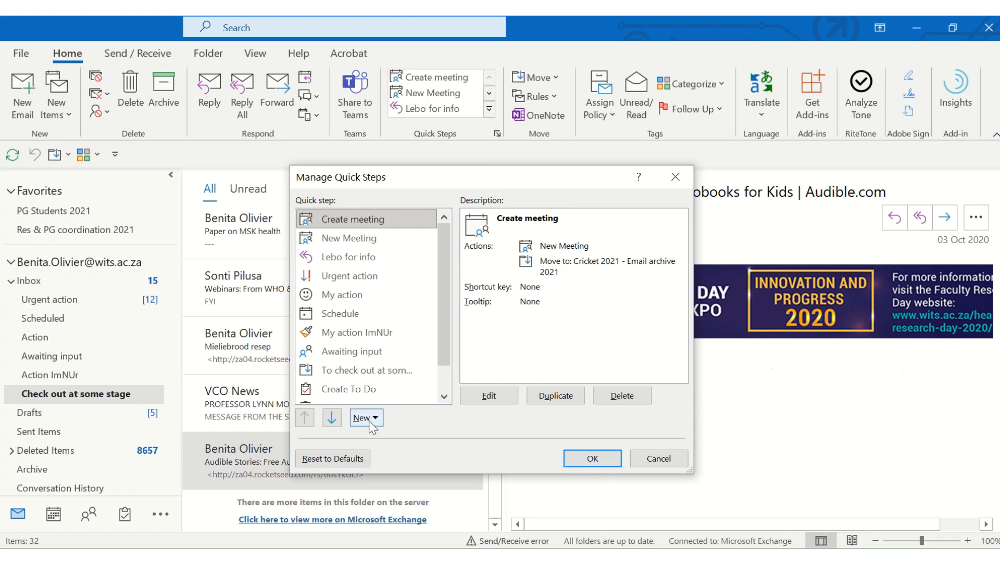
{"action": "left_click", "coordinate": [364, 420]}
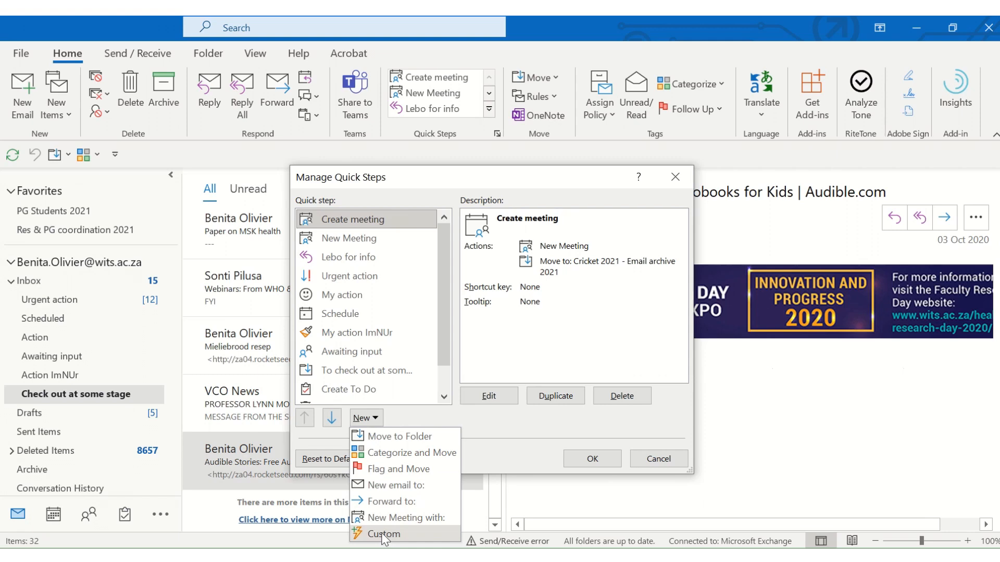
{"action": "left_click", "coordinate": [384, 534]}
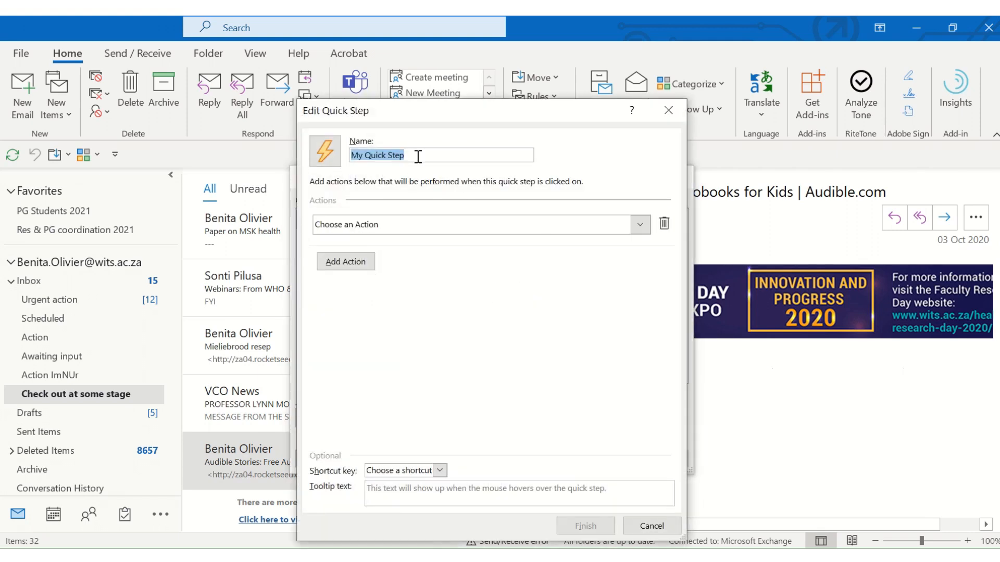
{"action": "type", "text": "c"}
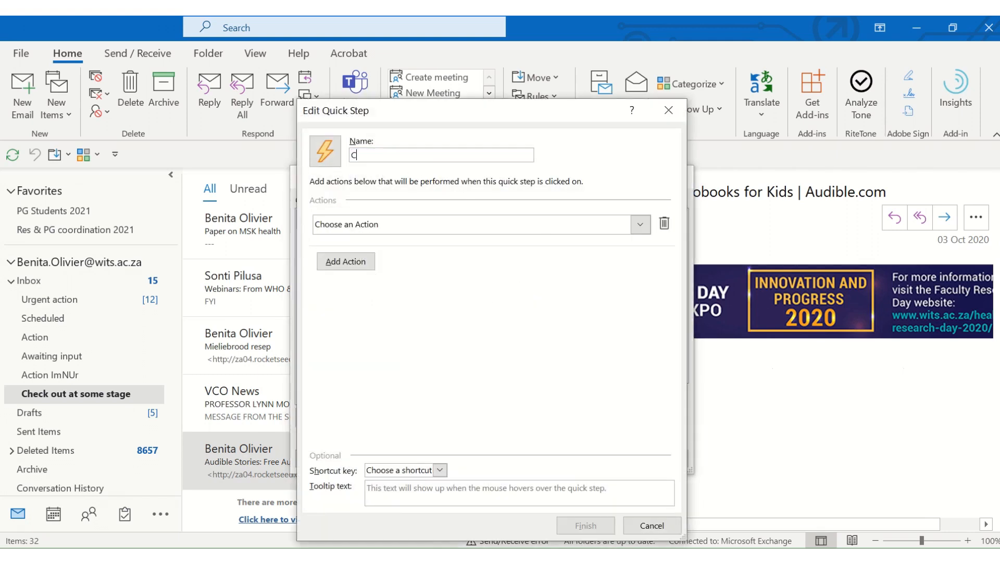
{"action": "type", "text": "Create m"}
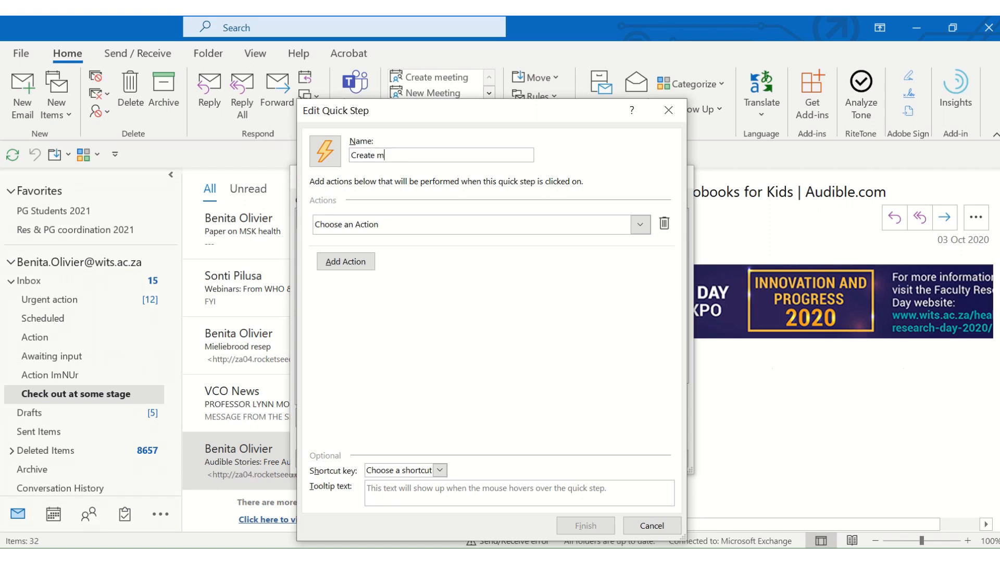
{"action": "type", "text": "eeting"}
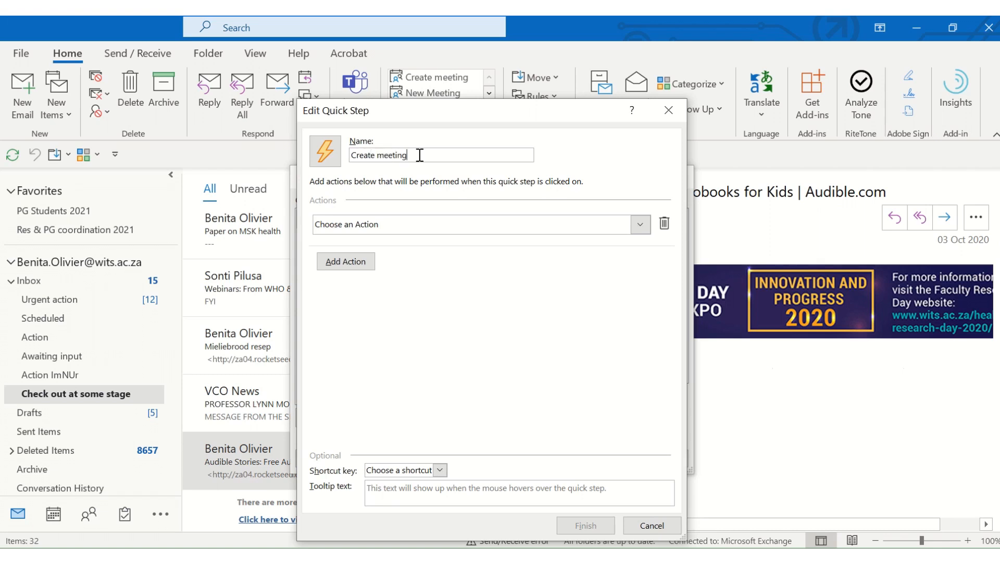
- Add a Move to folder action targeting the Scheduled folder
{"action": "left_click", "coordinate": [638, 224]}
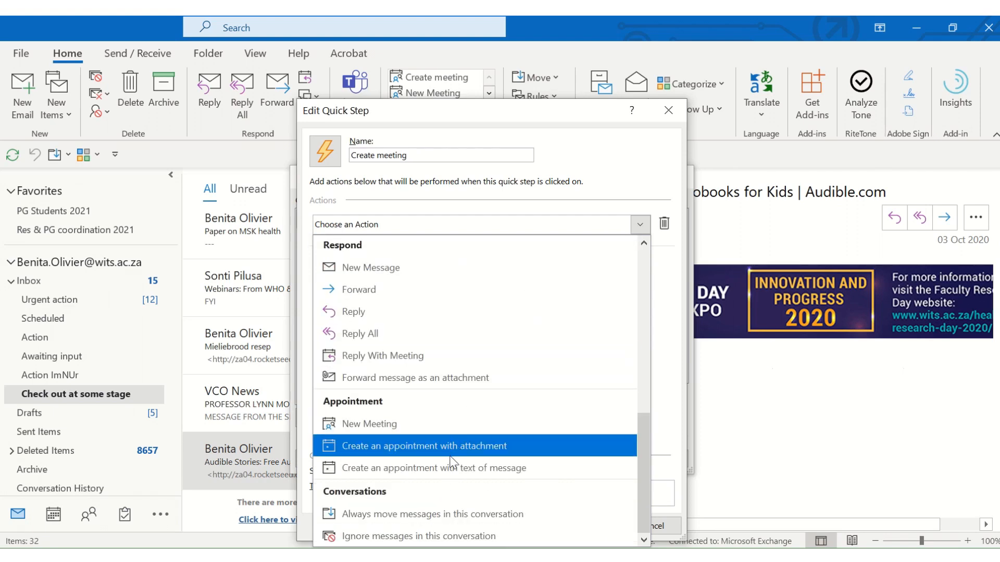
{"action": "mouse_move", "coordinate": [454, 468]}
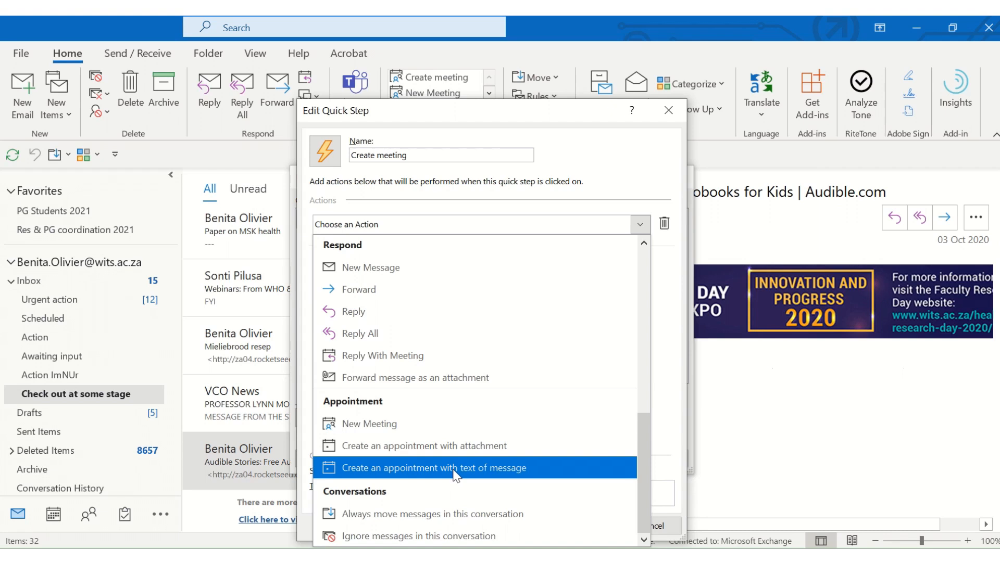
{"action": "left_click", "coordinate": [435, 471]}
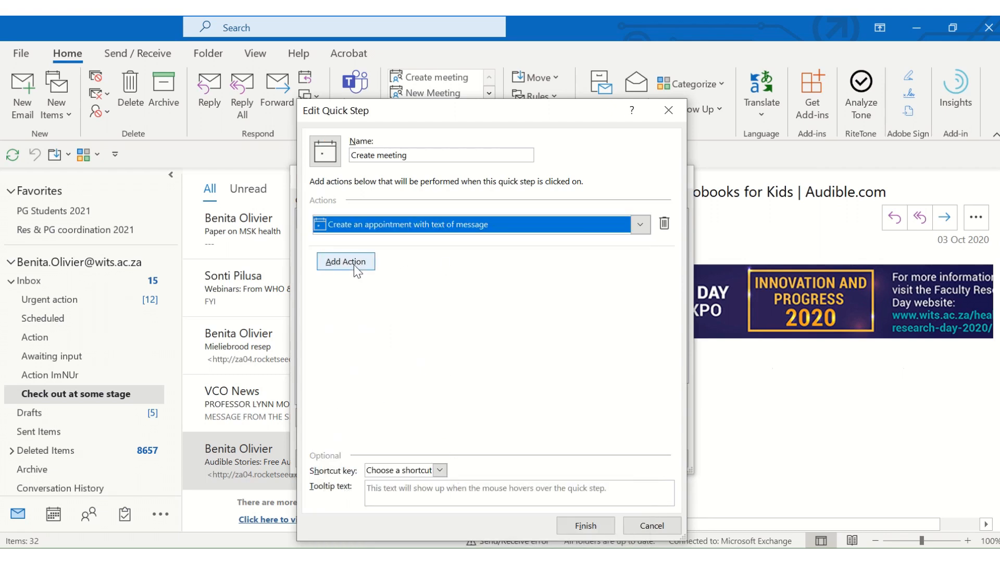
{"action": "left_click", "coordinate": [344, 262]}
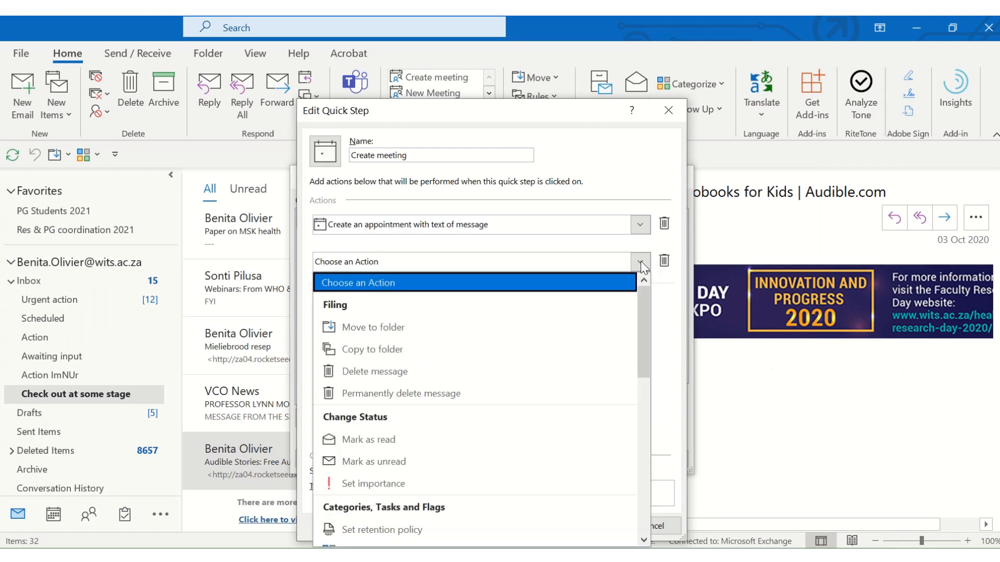
{"action": "left_click", "coordinate": [371, 328]}
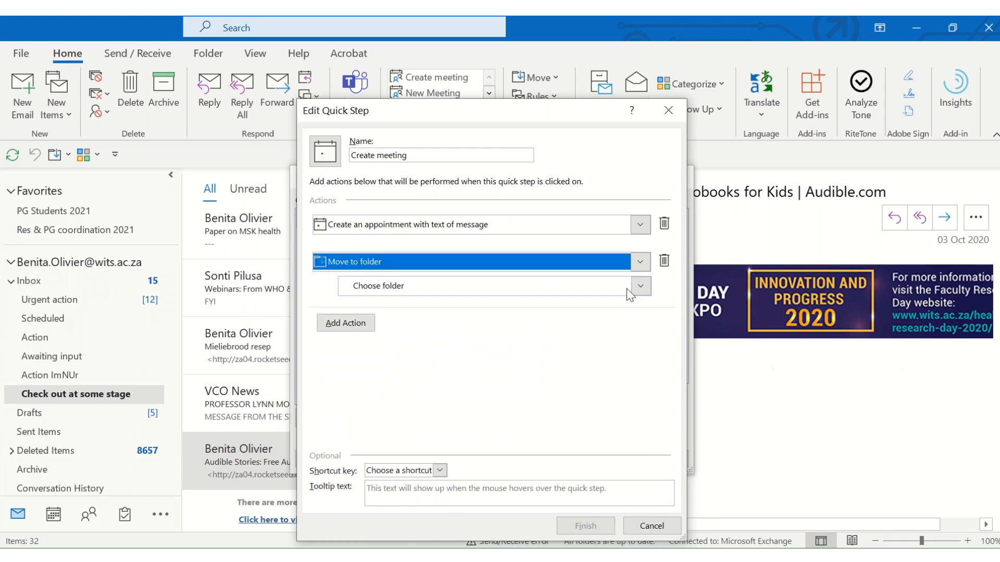
{"action": "left_click", "coordinate": [640, 286]}
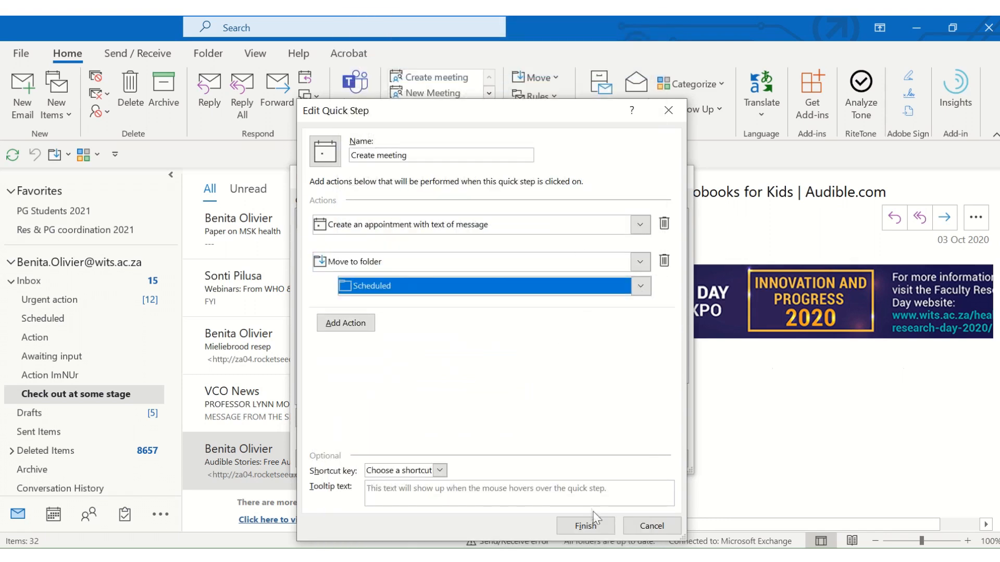
{"action": "left_click", "coordinate": [584, 525]}
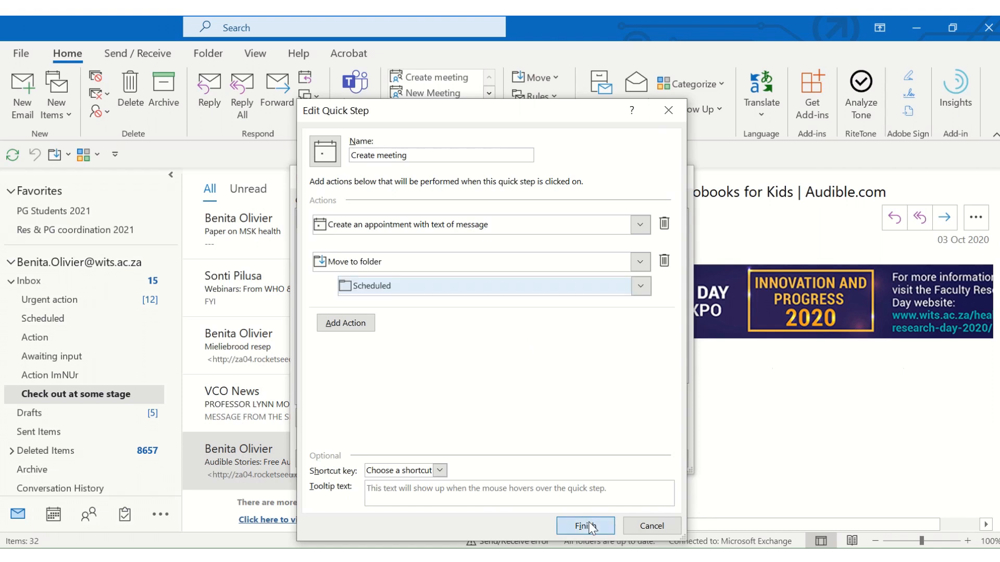
- Finish the Create meeting Quick Step and save it in Manage Quick Steps
{"action": "left_click", "coordinate": [584, 525]}
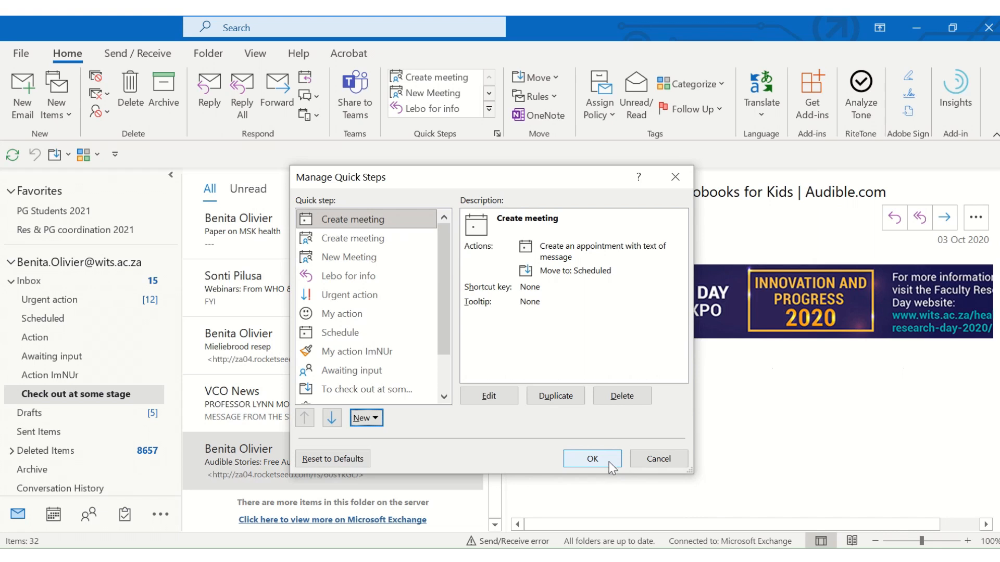
{"action": "left_click", "coordinate": [591, 458]}
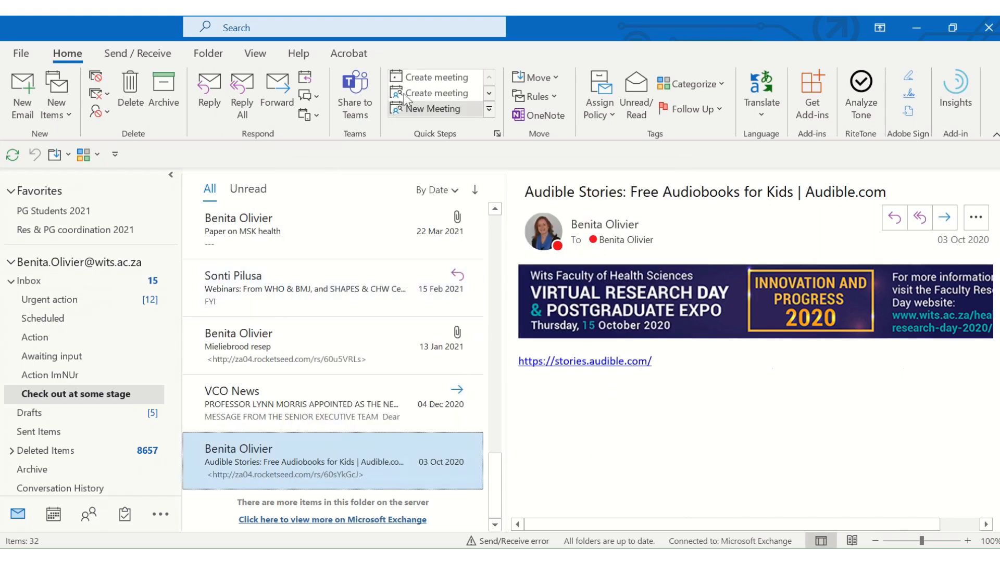
{"action": "mouse_move", "coordinate": [444, 76]}
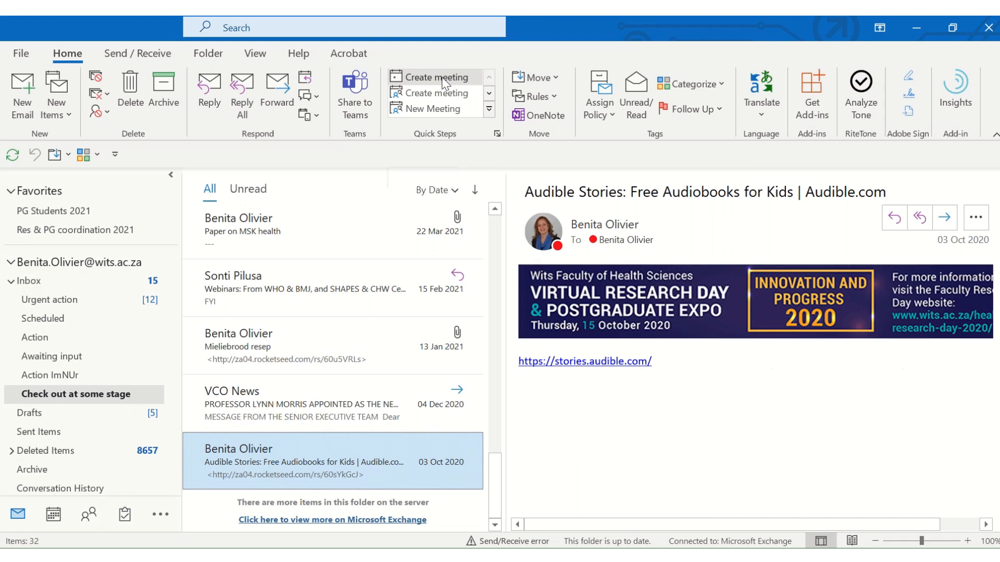
- Run the Create meeting Quick Step on the Audible Stories message, then view the calendar
{"action": "left_click", "coordinate": [436, 76]}
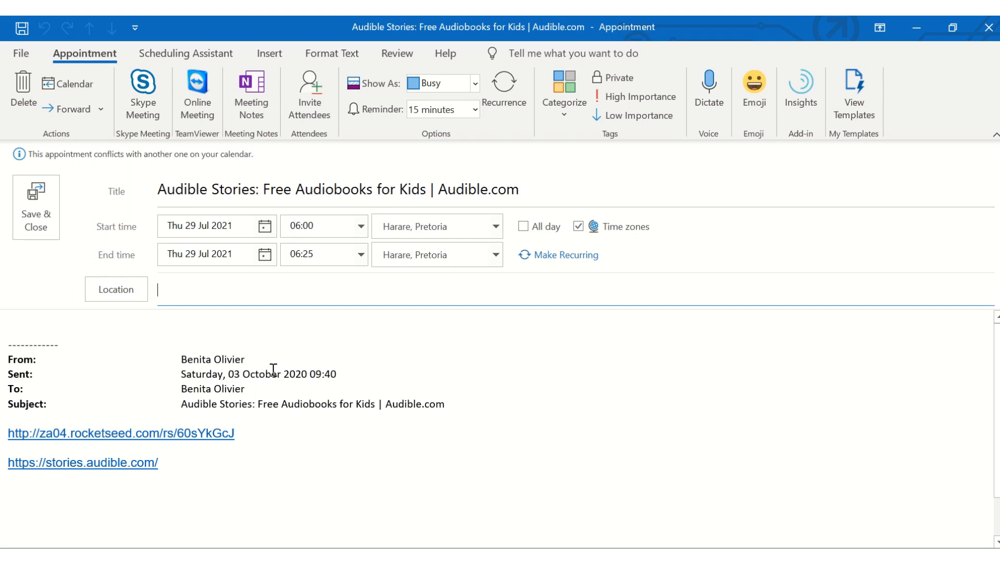
{"action": "mouse_move", "coordinate": [36, 230]}
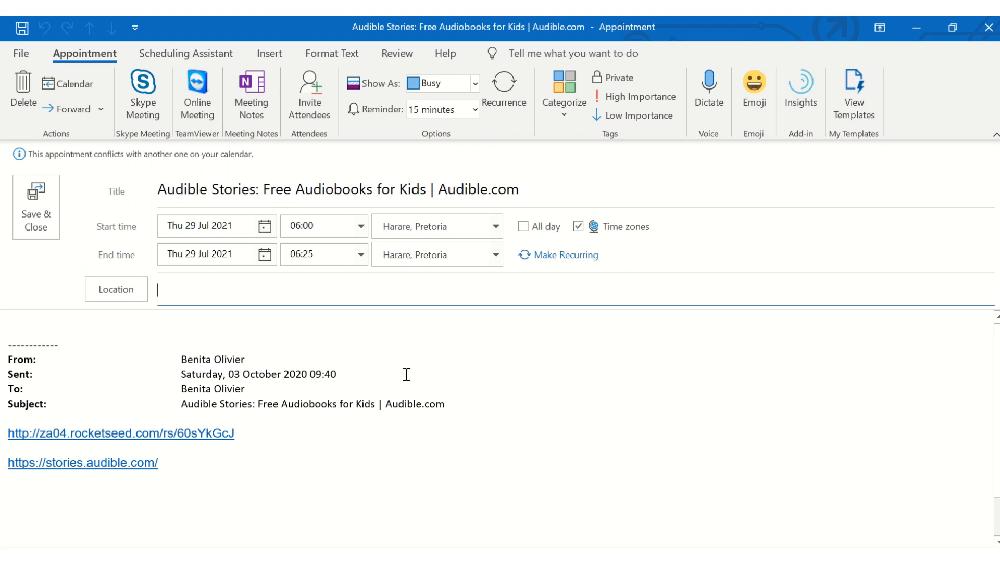
{"action": "mouse_move", "coordinate": [453, 394]}
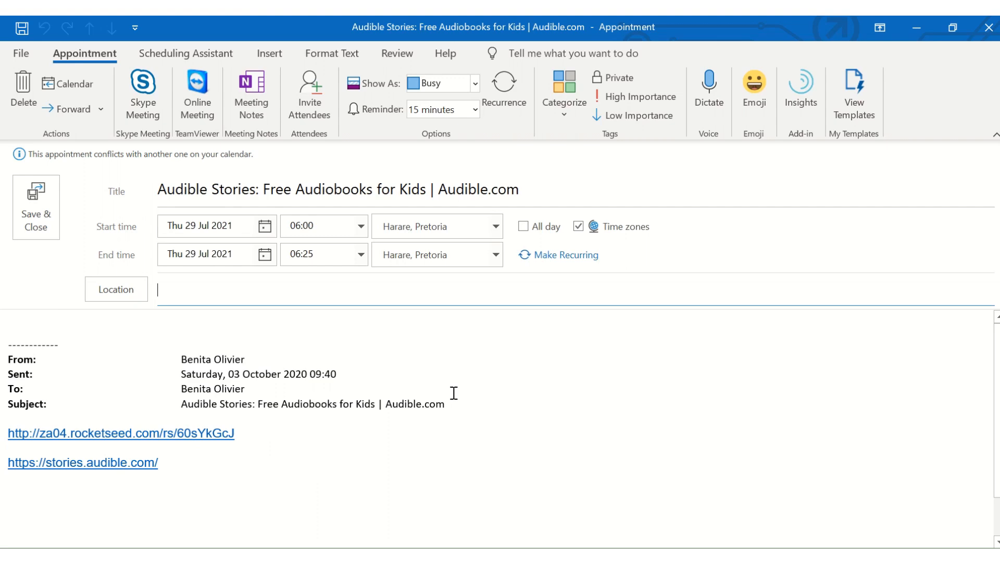
{"action": "left_click", "coordinate": [36, 208]}
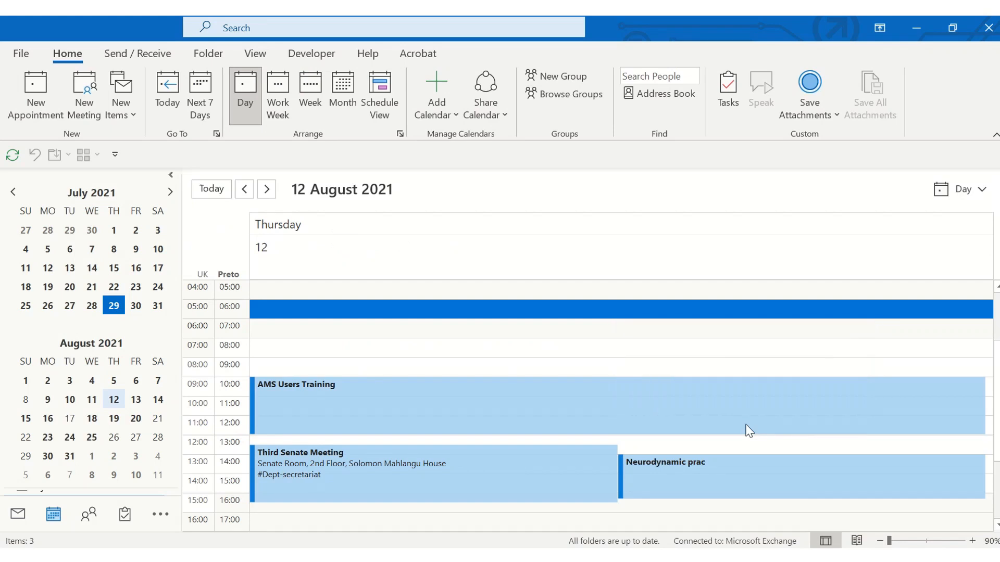
{"action": "mouse_move", "coordinate": [728, 400]}
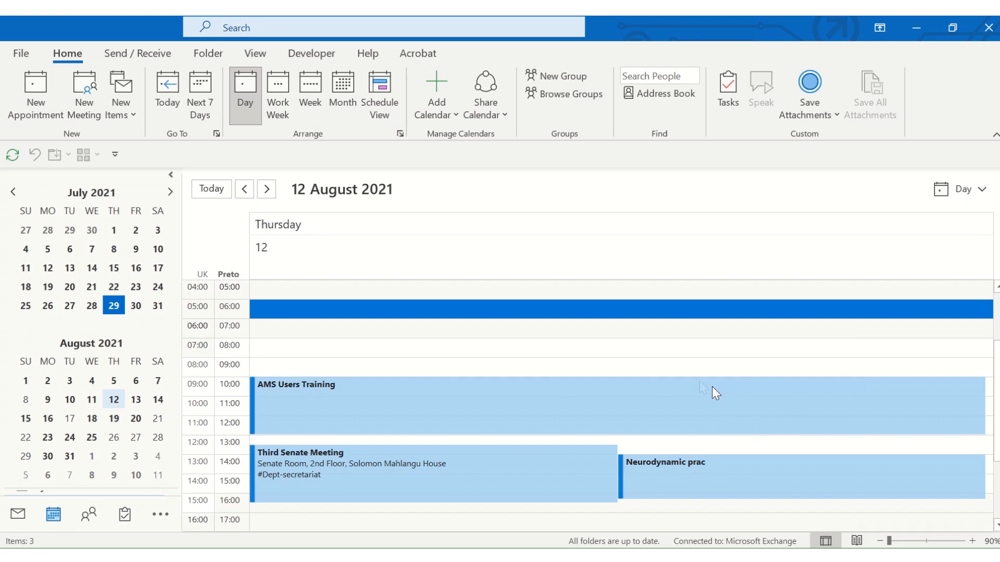
{"action": "mouse_move", "coordinate": [223, 290]}
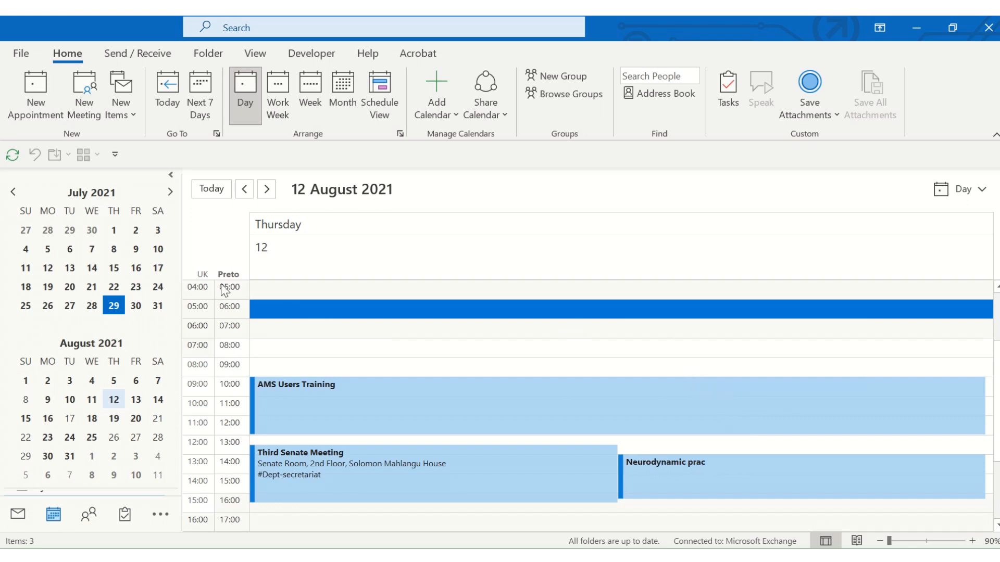
{"action": "mouse_move", "coordinate": [83, 92]}
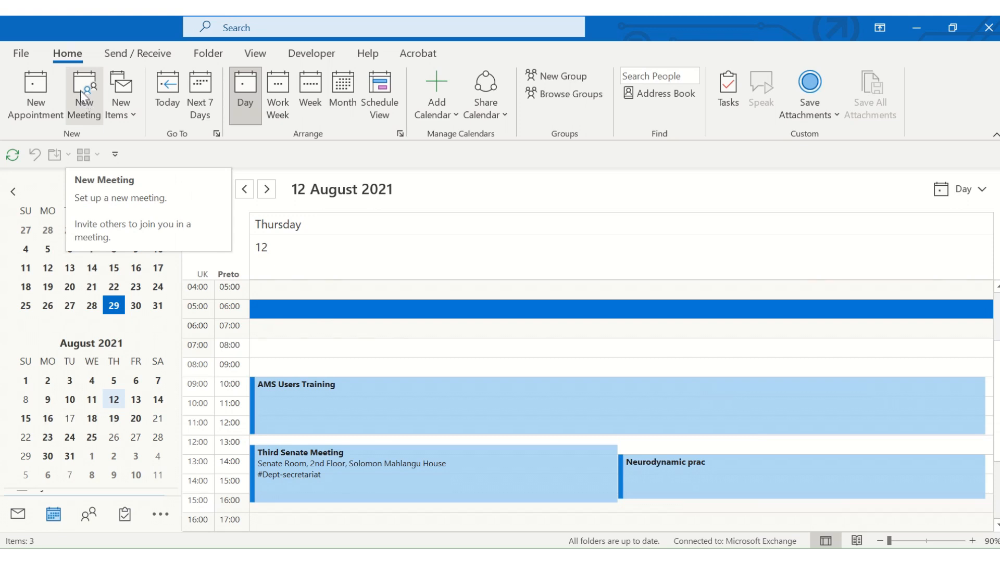
{"action": "mouse_move", "coordinate": [86, 99]}
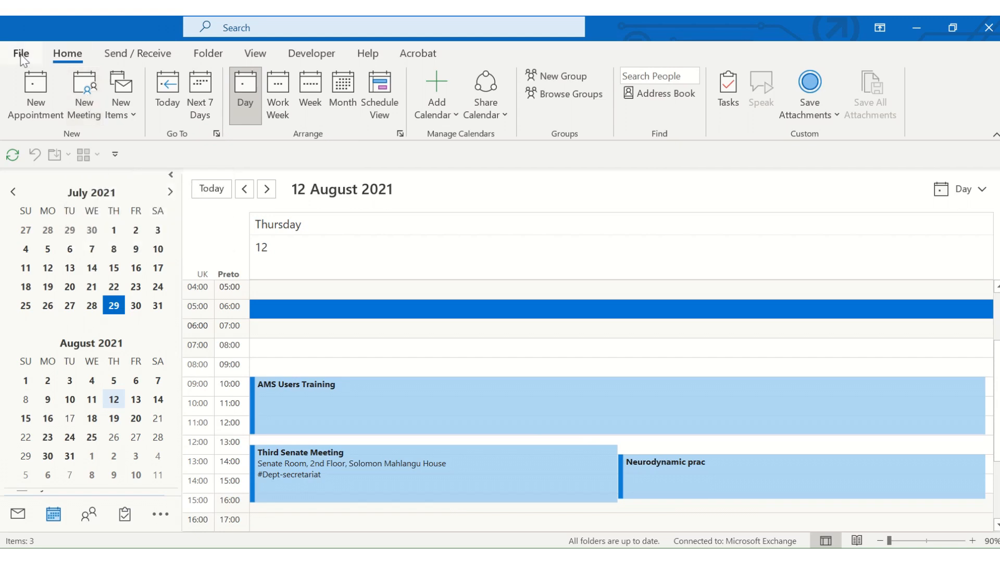
- Enable 'Add online meeting to all meetings' in Calendar options and confirm with OK
{"action": "left_click", "coordinate": [20, 53]}
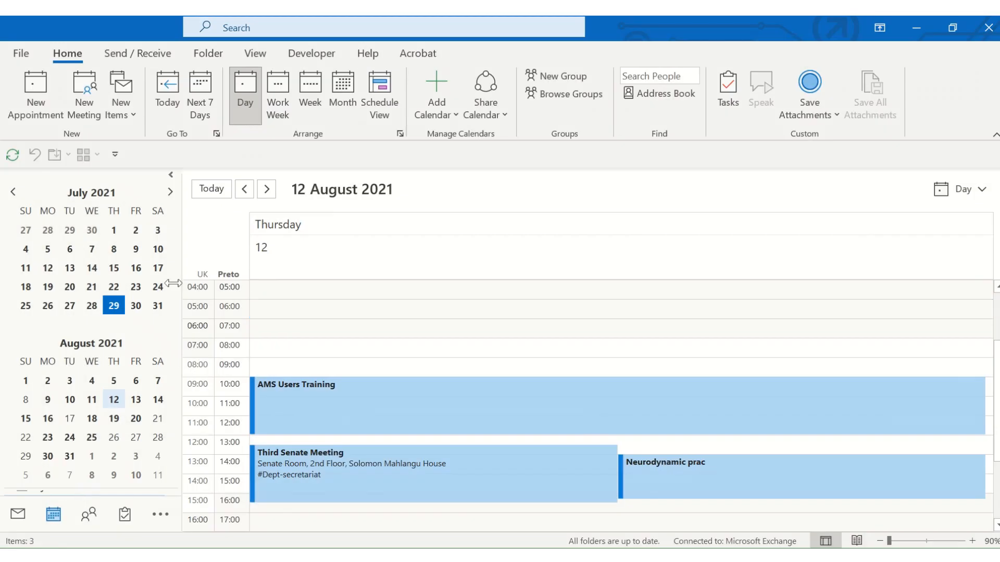
{"action": "left_click", "coordinate": [20, 53]}
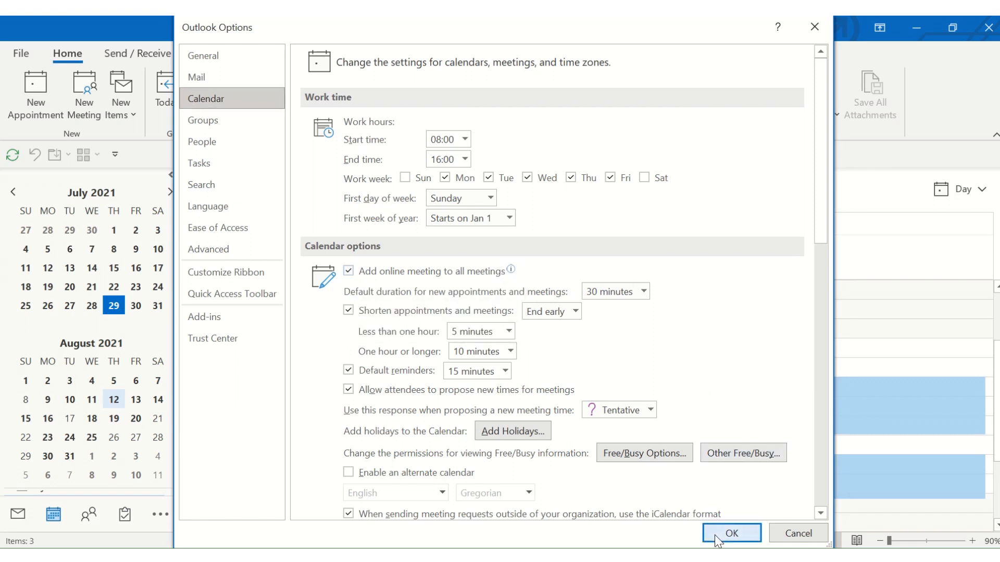
{"action": "left_click", "coordinate": [731, 533]}
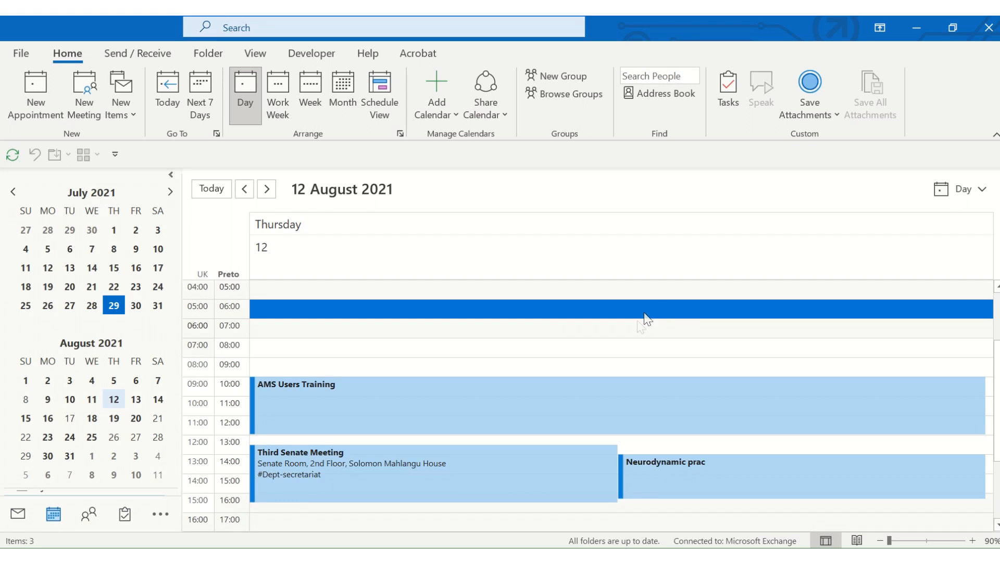
{"action": "mouse_move", "coordinate": [295, 392]}
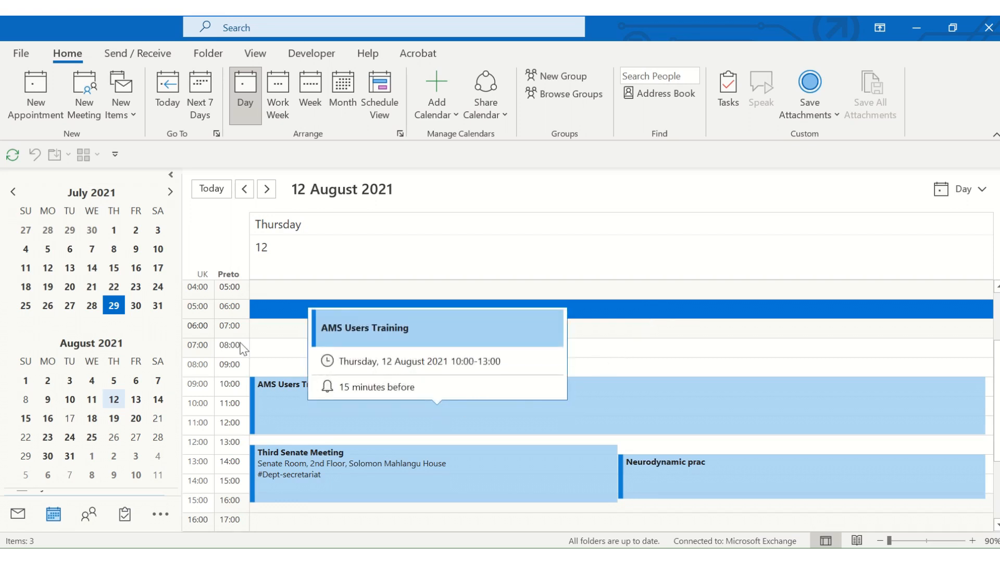
{"action": "mouse_move", "coordinate": [211, 388]}
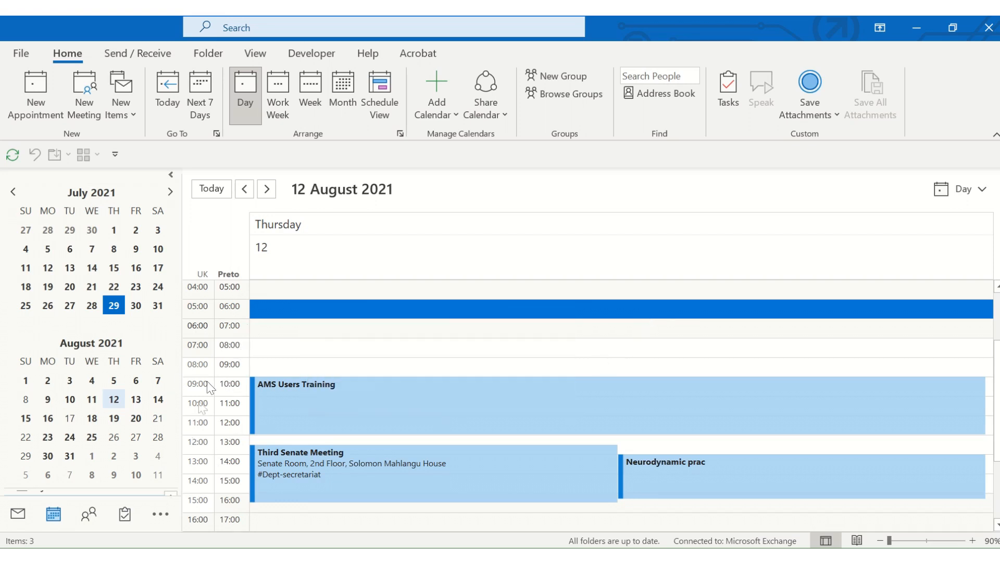
{"action": "mouse_move", "coordinate": [205, 475]}
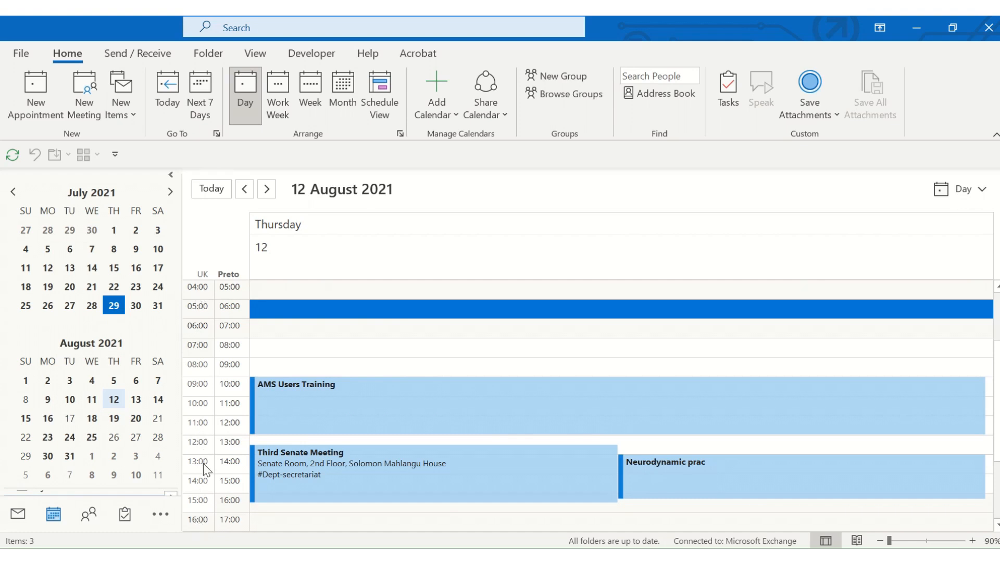
{"action": "mouse_move", "coordinate": [229, 375]}
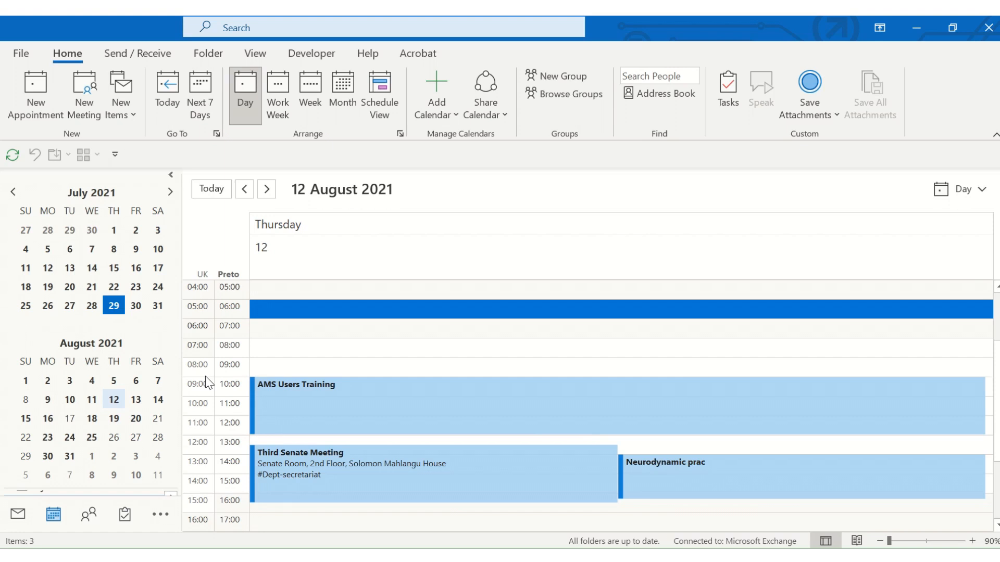
{"action": "mouse_move", "coordinate": [229, 407]}
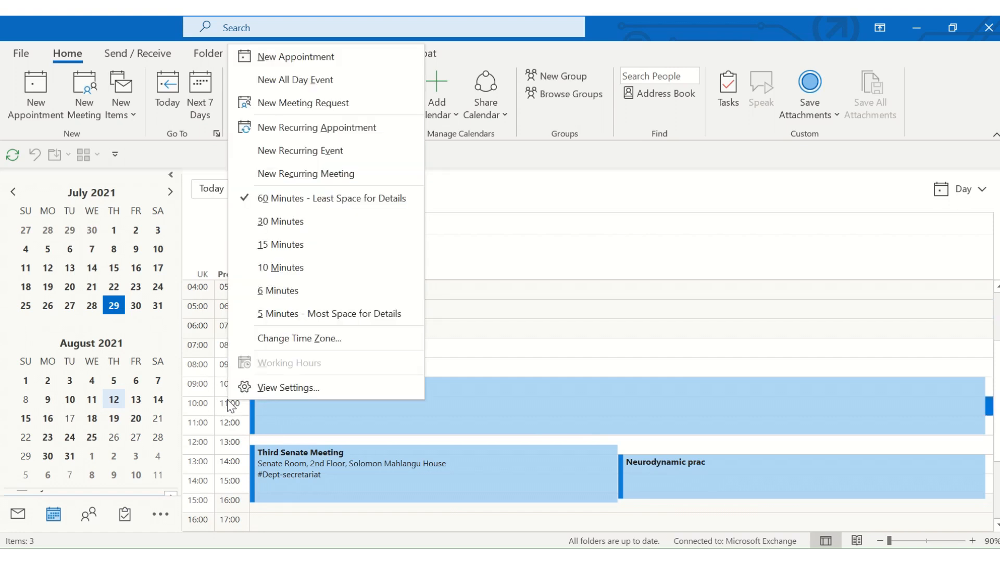
{"action": "mouse_move", "coordinate": [296, 338]}
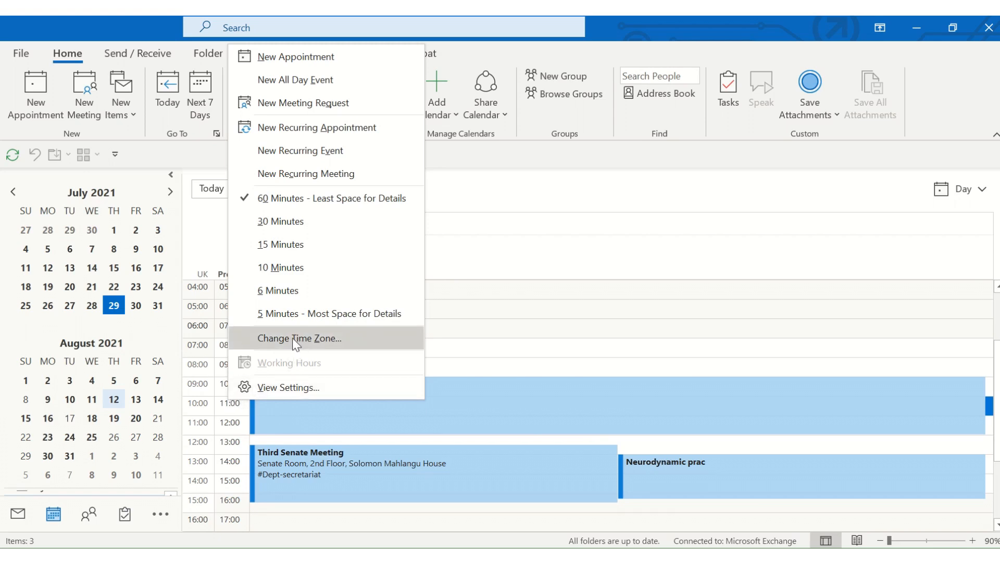
- Show the Time zones settings with Pretoria primary and a second 'UK' London (UTC+00:00) zone
{"action": "left_click", "coordinate": [298, 338]}
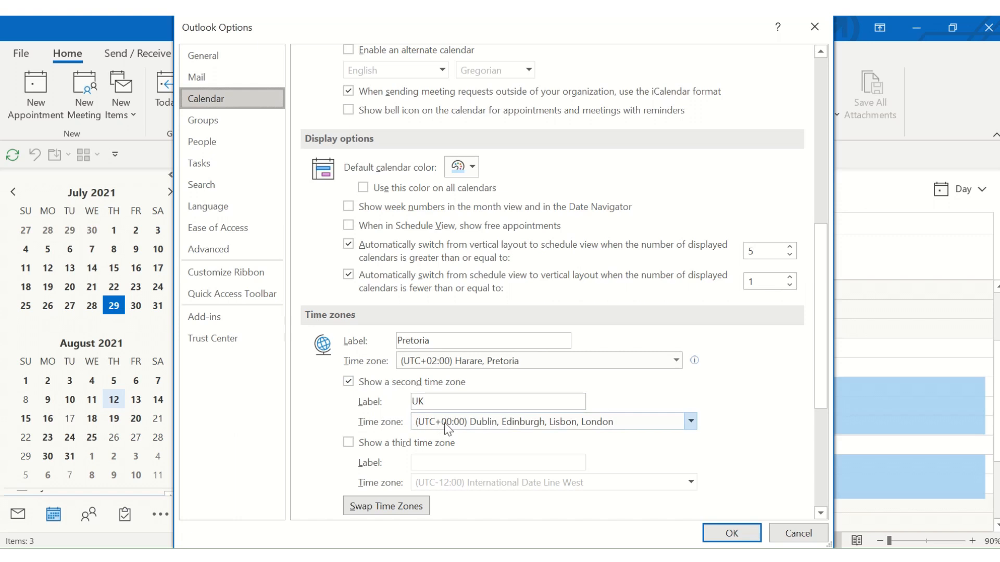
{"action": "mouse_move", "coordinate": [463, 428]}
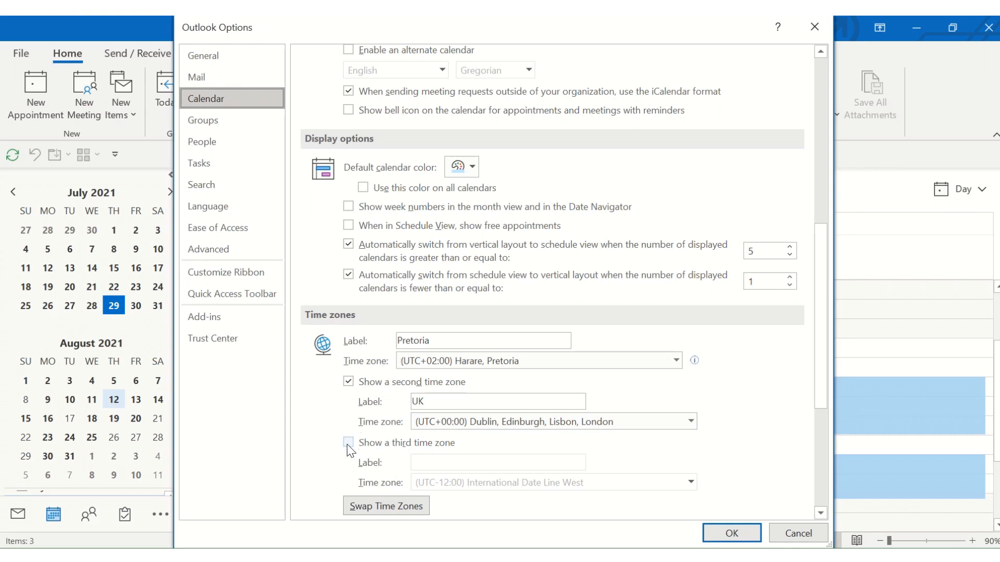
{"action": "left_click", "coordinate": [349, 442]}
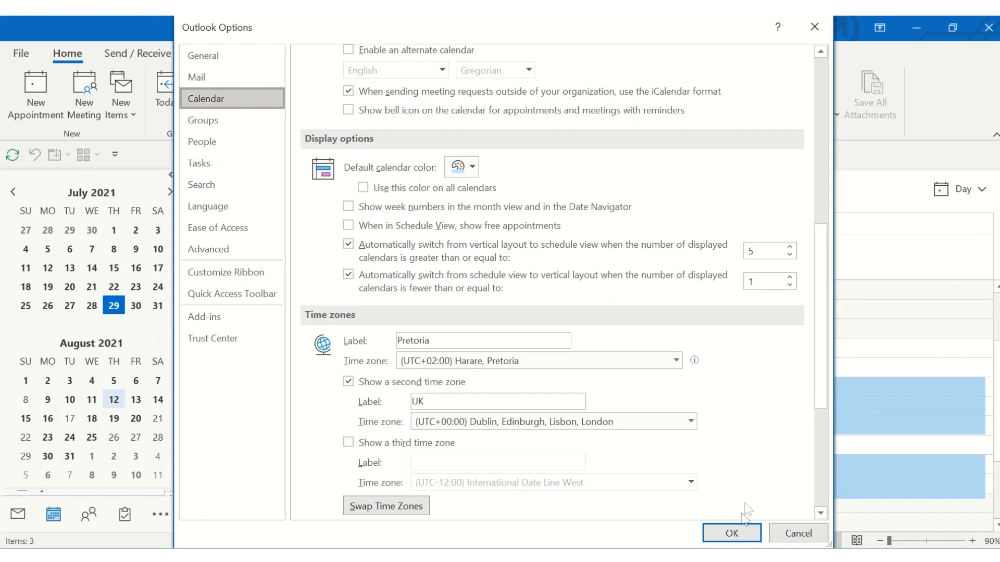